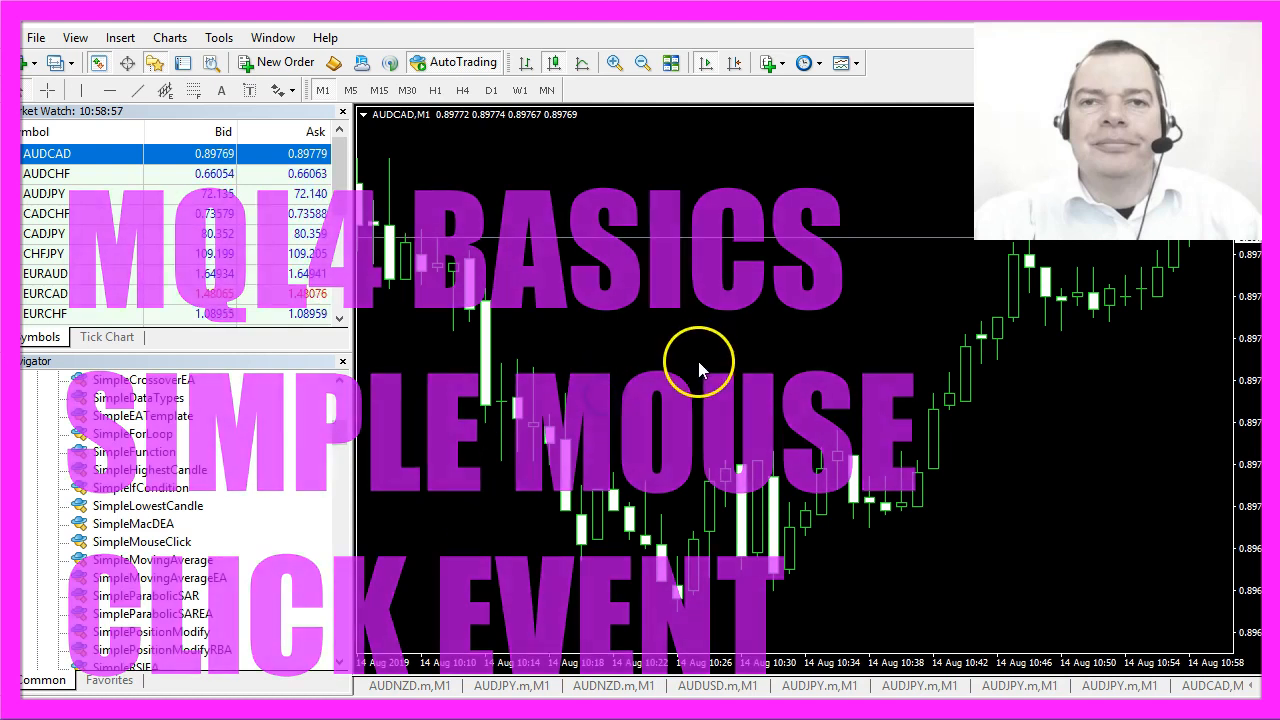
Attach SimpleMouseClick from Navigator to AUDCAD, click the chart, and dismiss the coordinate message.
left_click(141, 541)
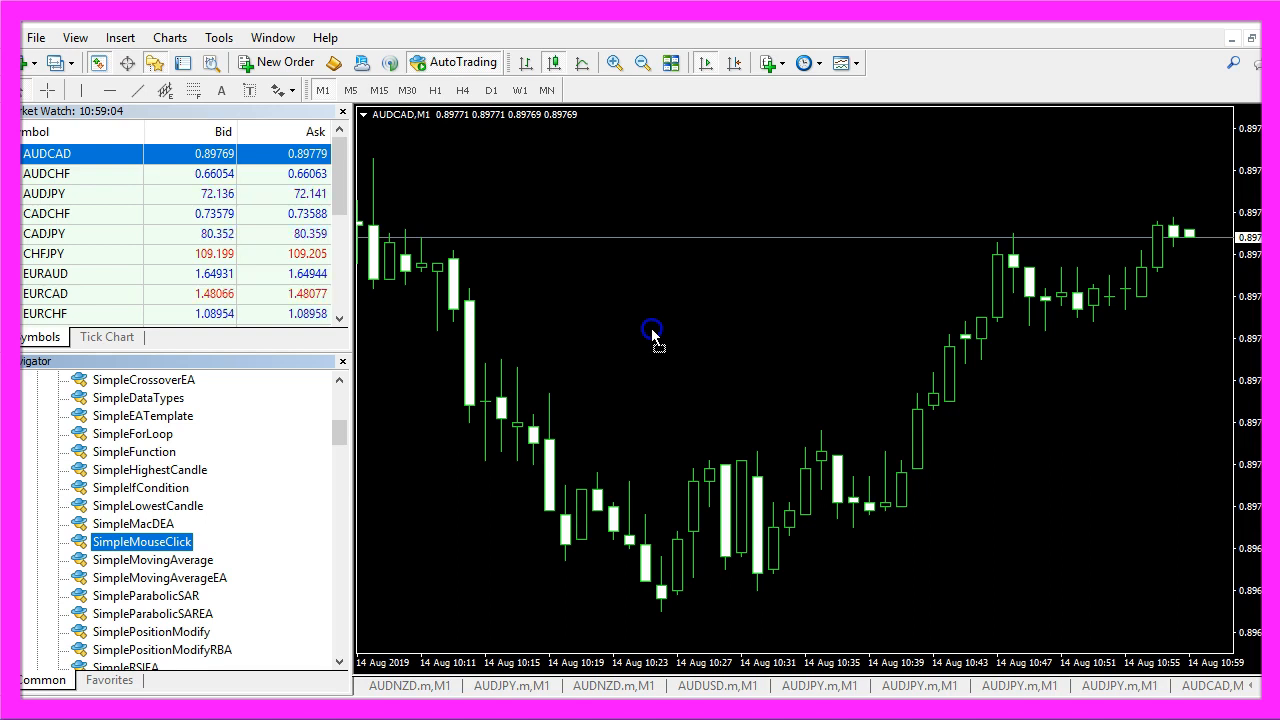
double_click(141, 541)
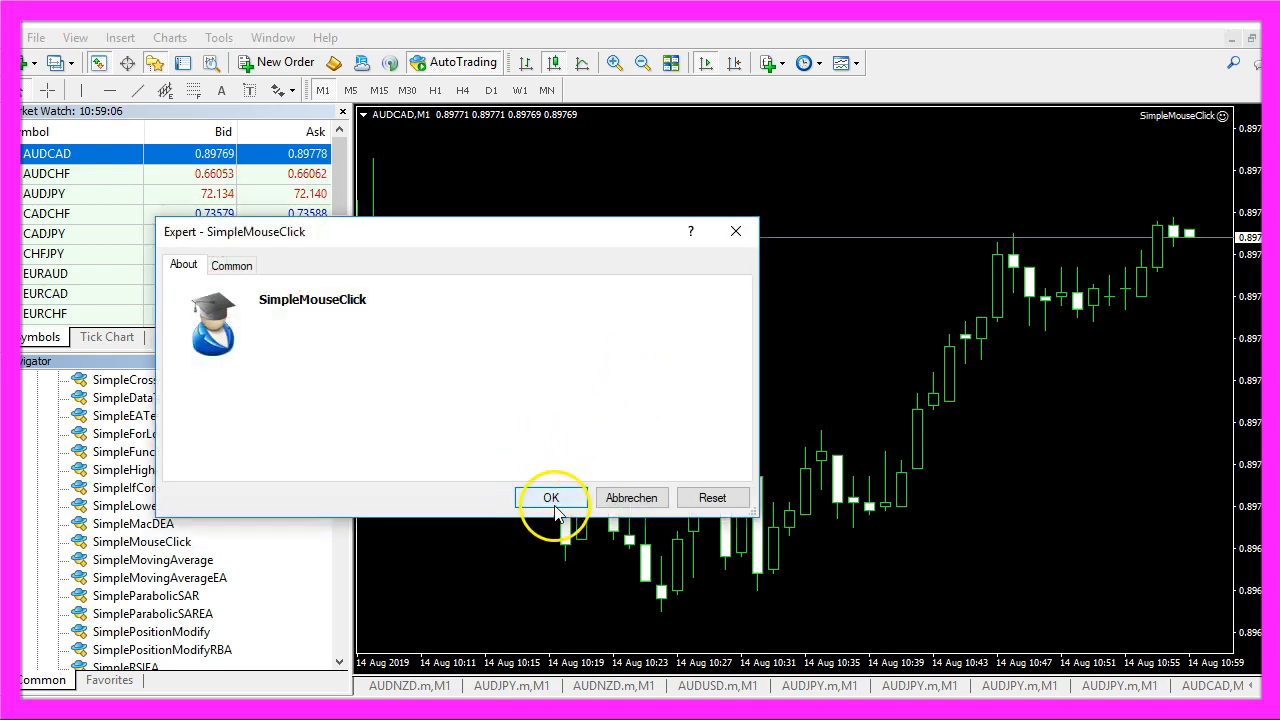
left_click(550, 497)
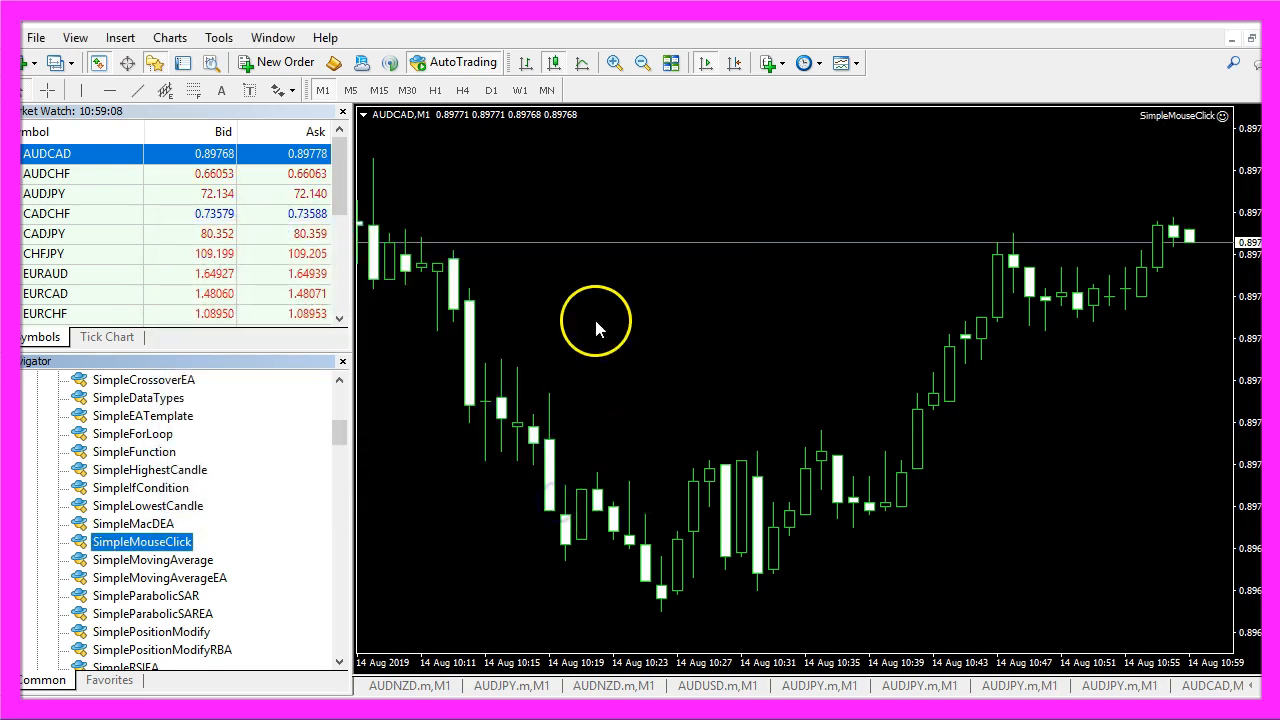
mouse_move(640, 330)
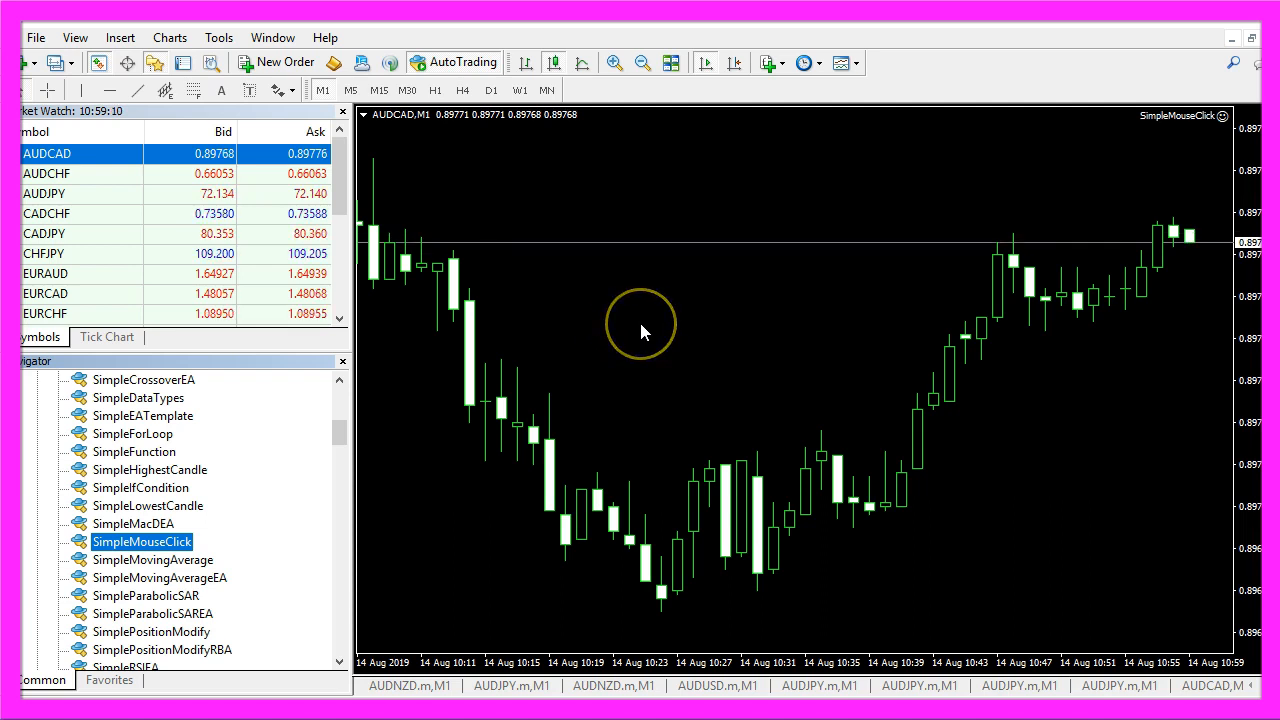
left_click(640, 328)
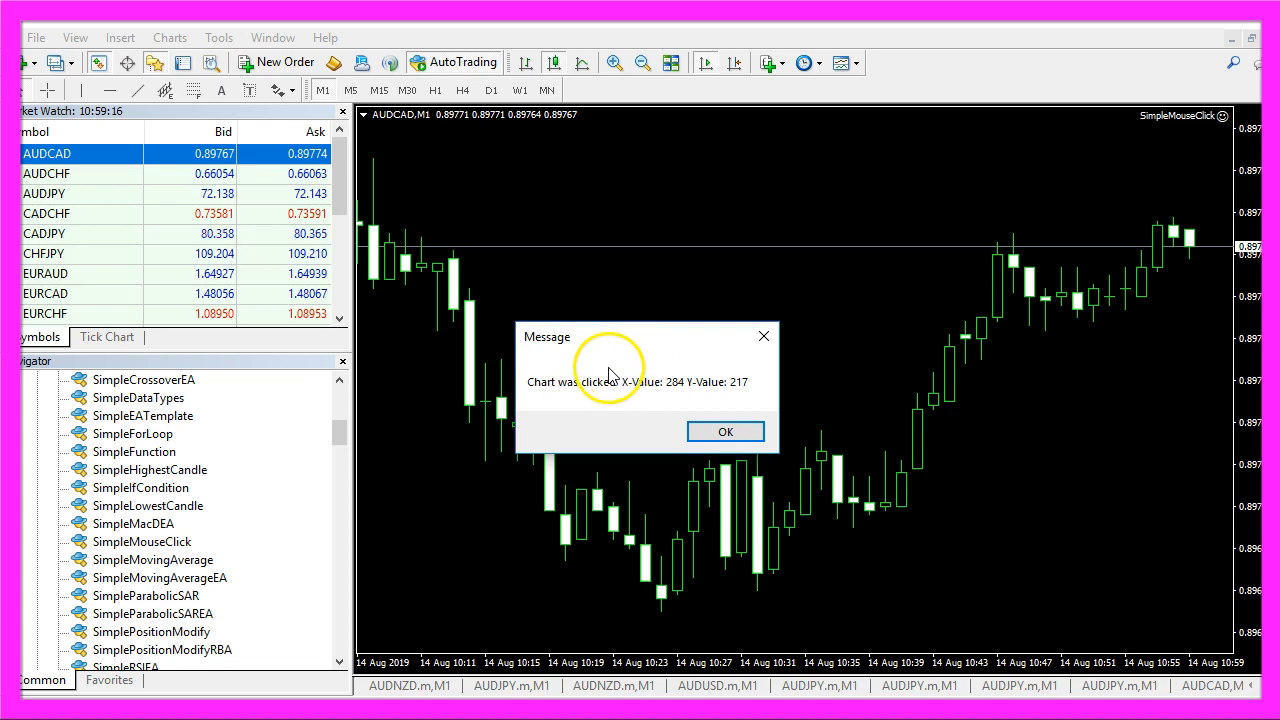
mouse_move(600, 398)
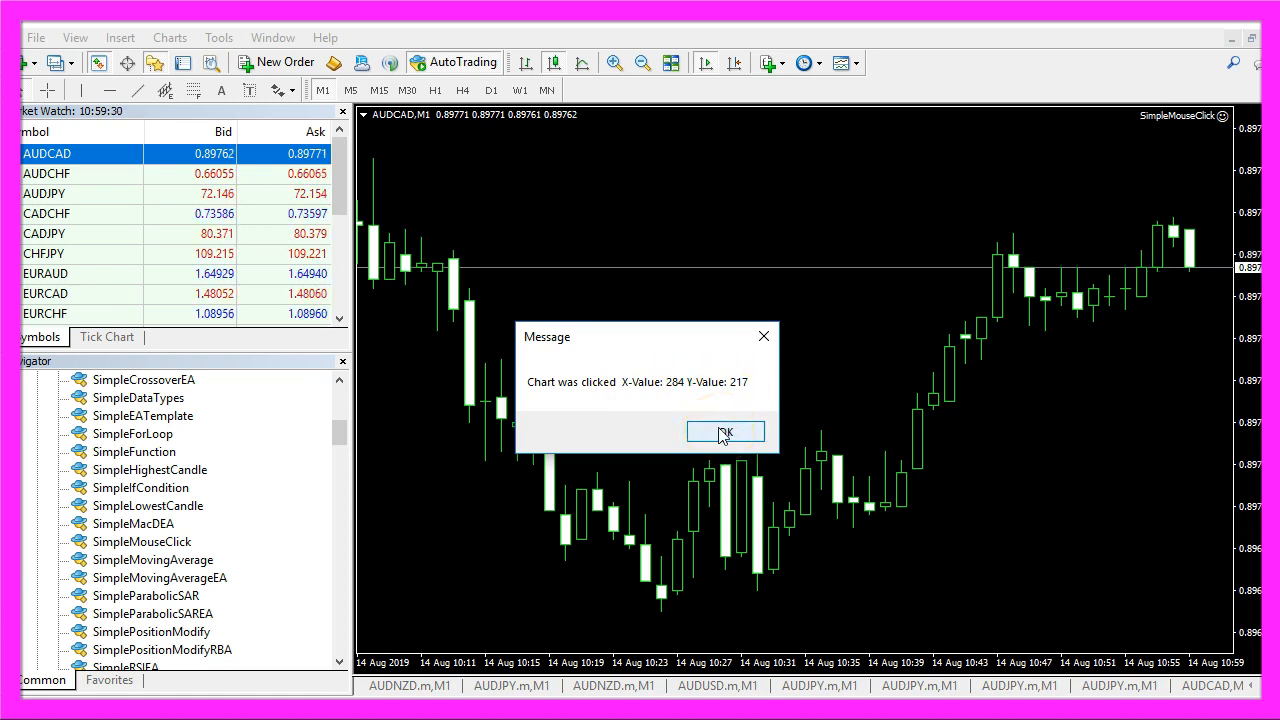
left_click(725, 431)
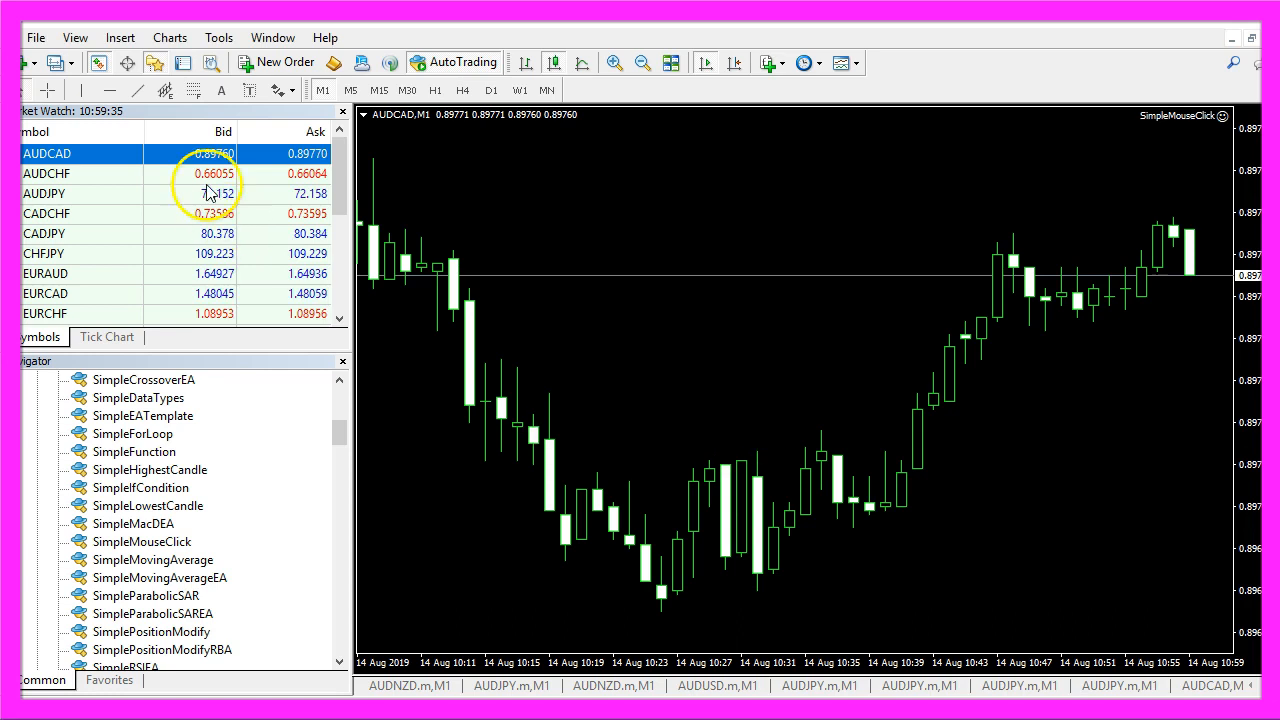
mouse_move(333, 63)
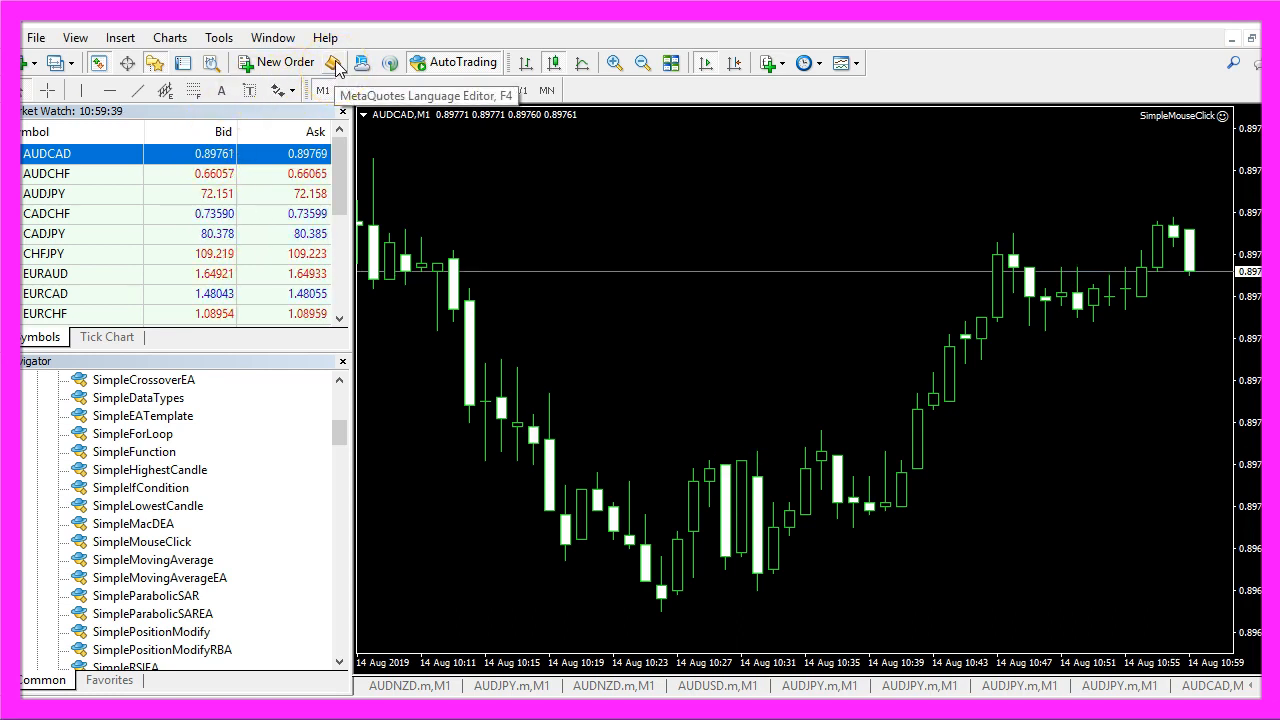
Generate Experts\Basics\SimpleMouseClick.mq4 with the MQL4 Wizard's Expert Advisor template, no extra handlers.
left_click(338, 62)
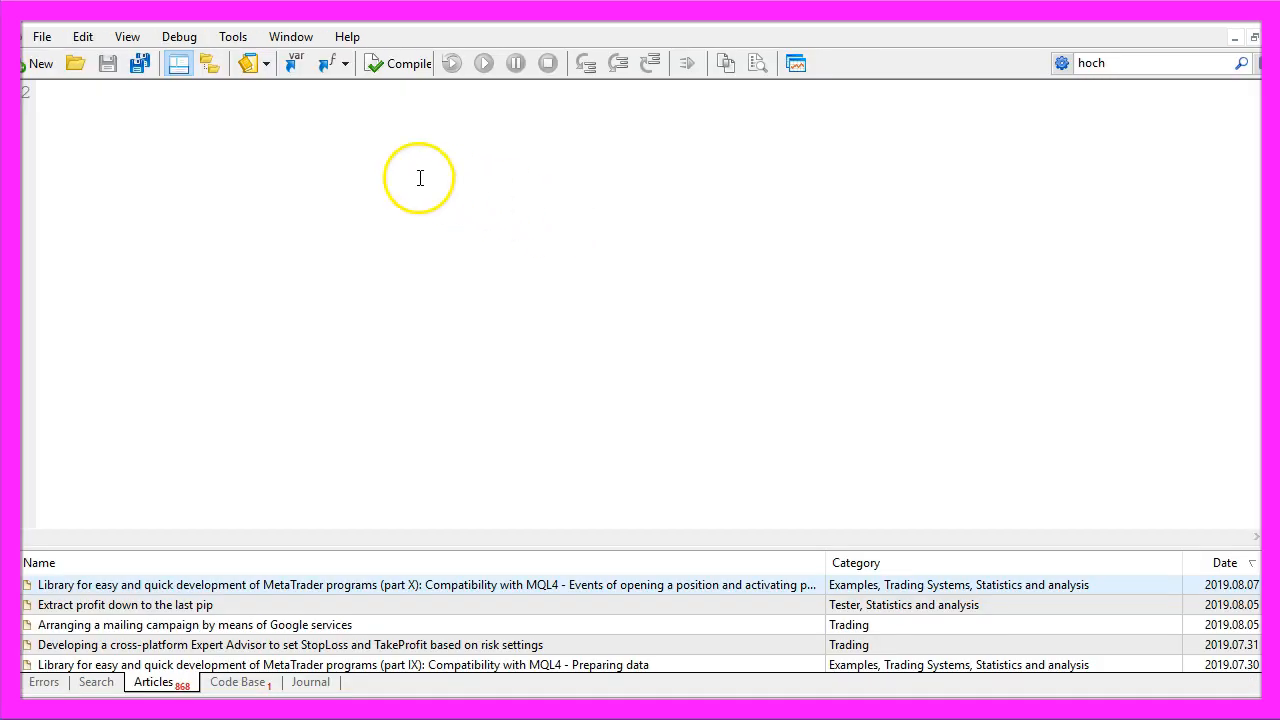
mouse_move(270, 175)
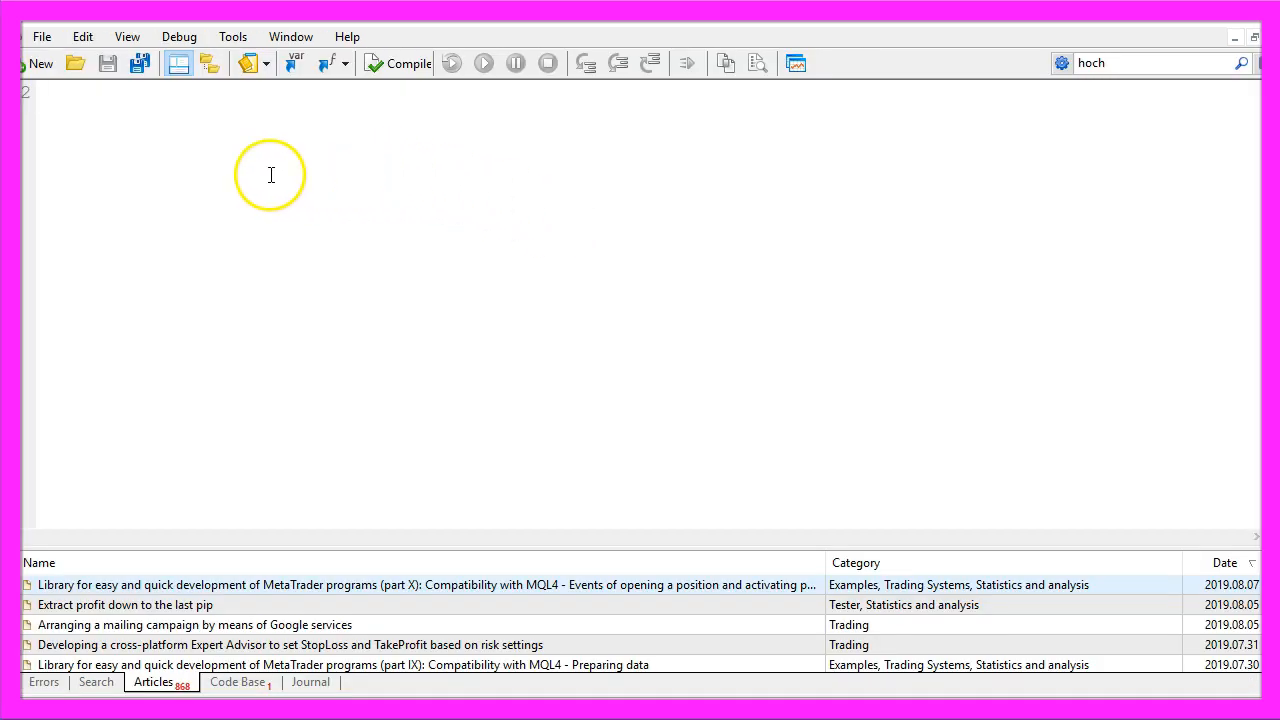
left_click(42, 36)
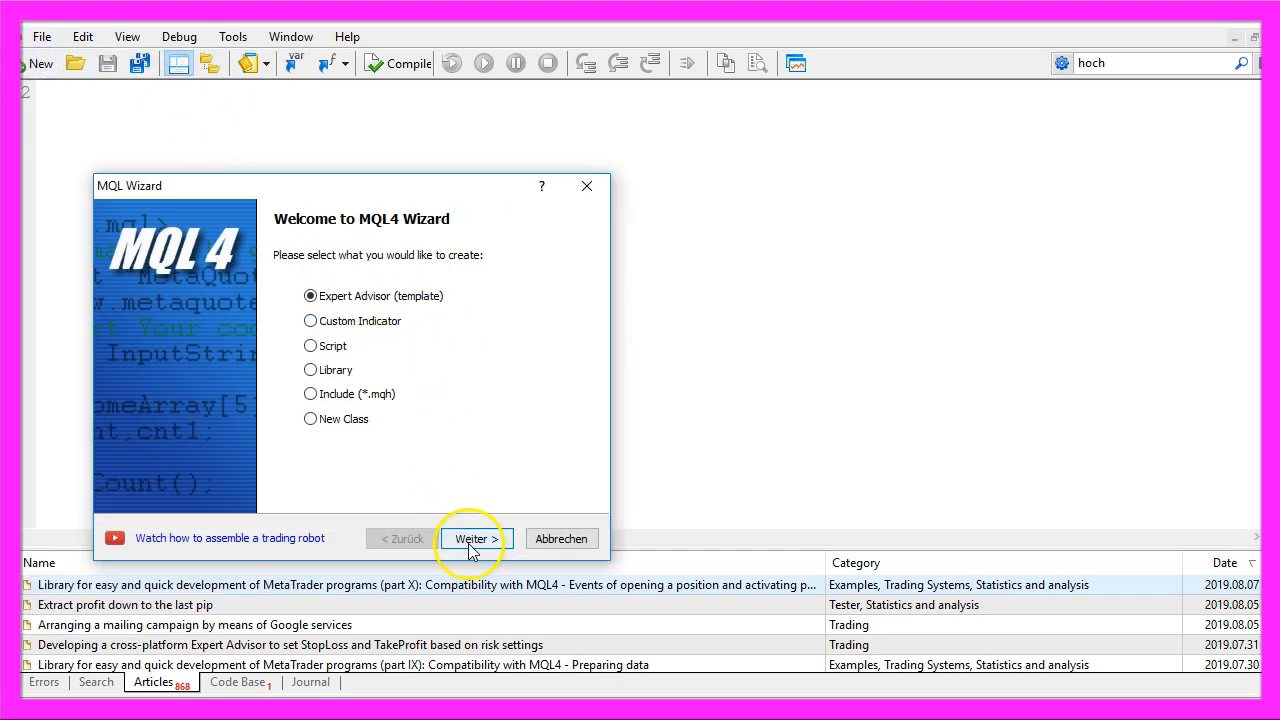
left_click(476, 538)
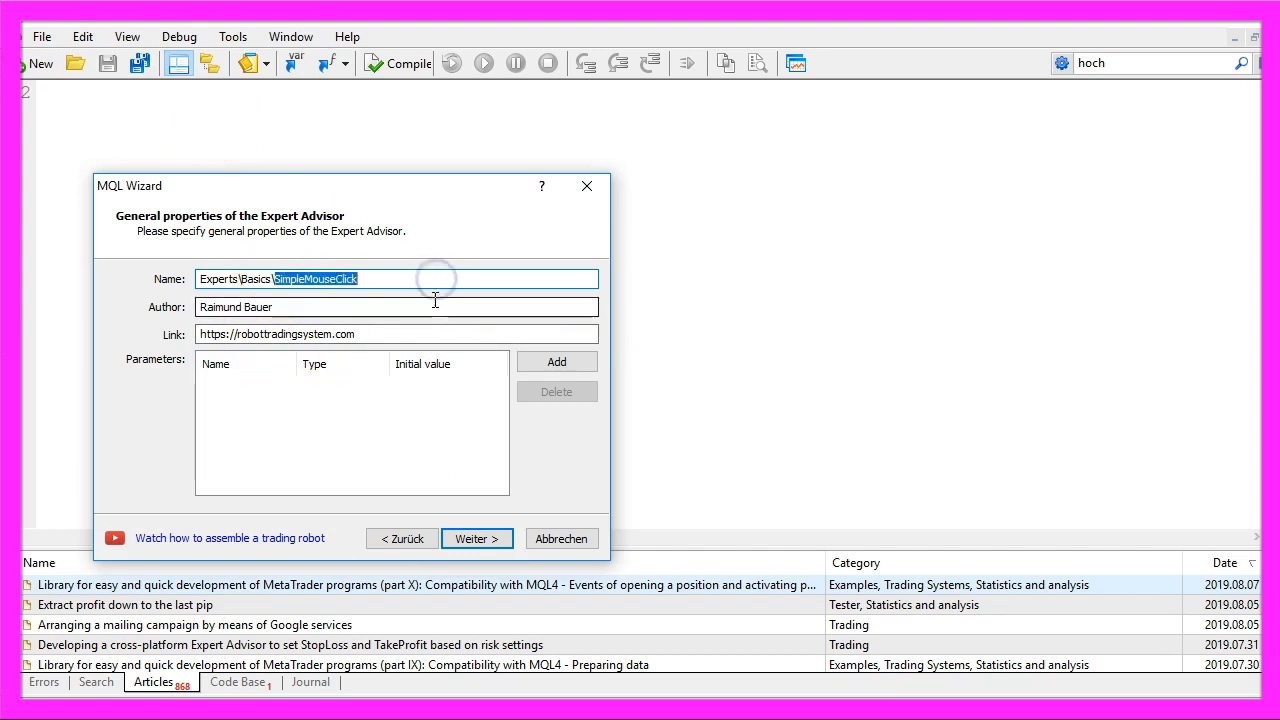
left_click(476, 538)
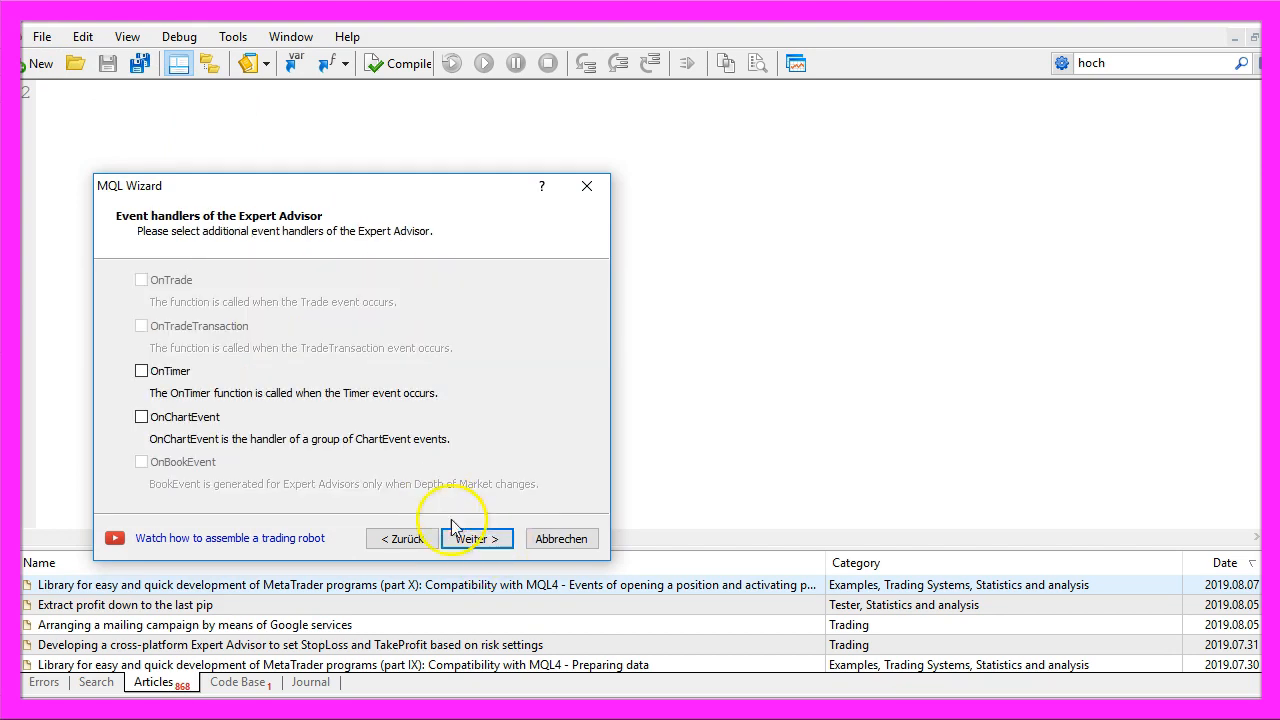
left_click(470, 539)
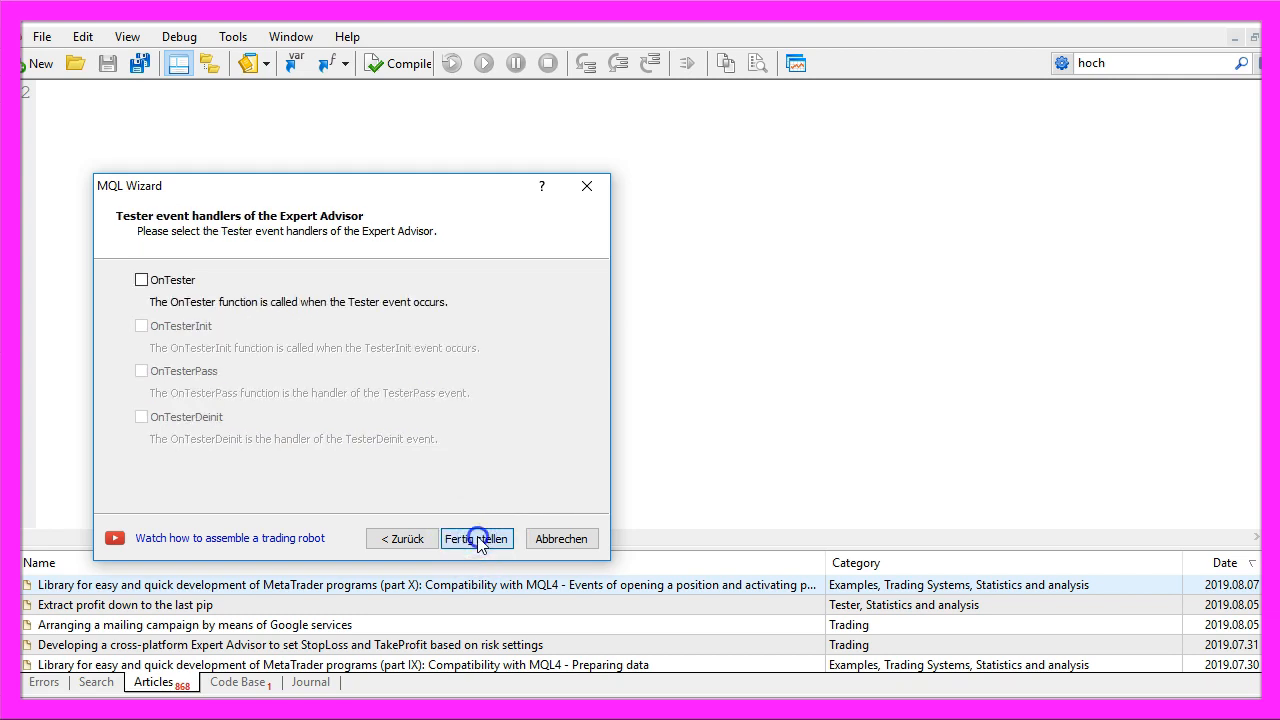
left_click(476, 538)
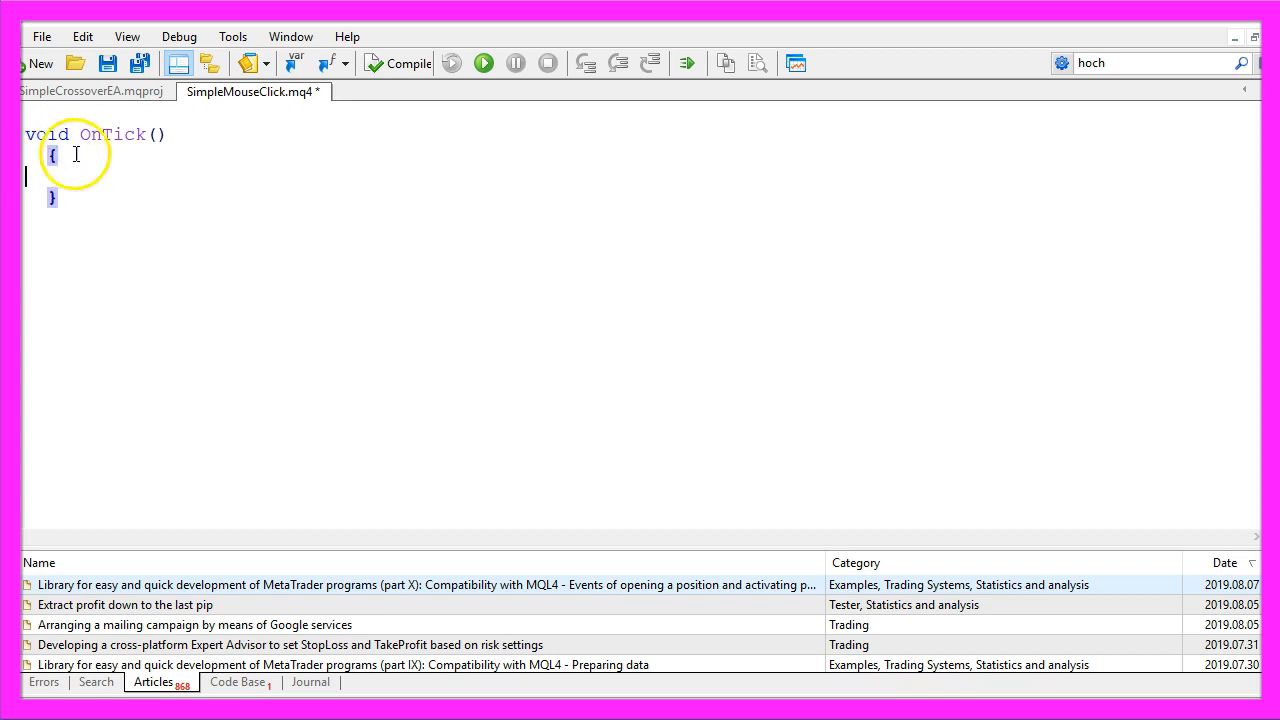
Delete the template code leaving an empty void OnTick(), then start typing void OnChartEvent.
double_click(112, 134)
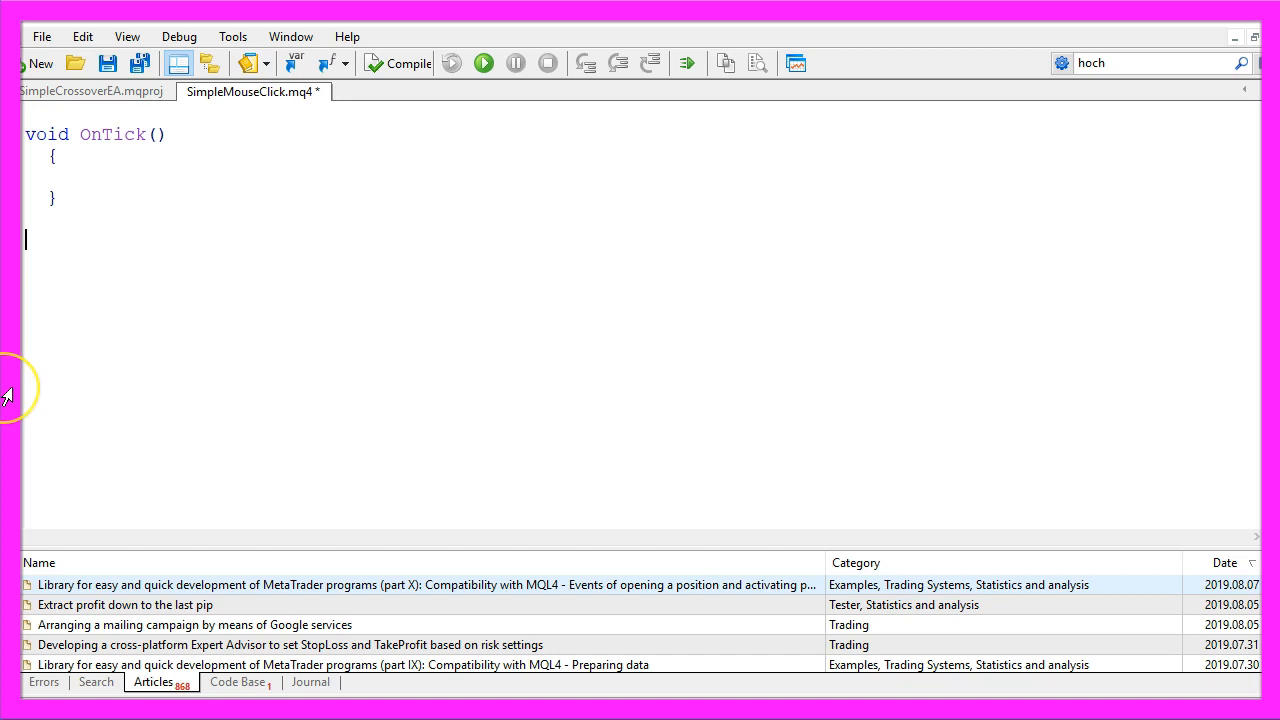
type("void OnChartEvent")
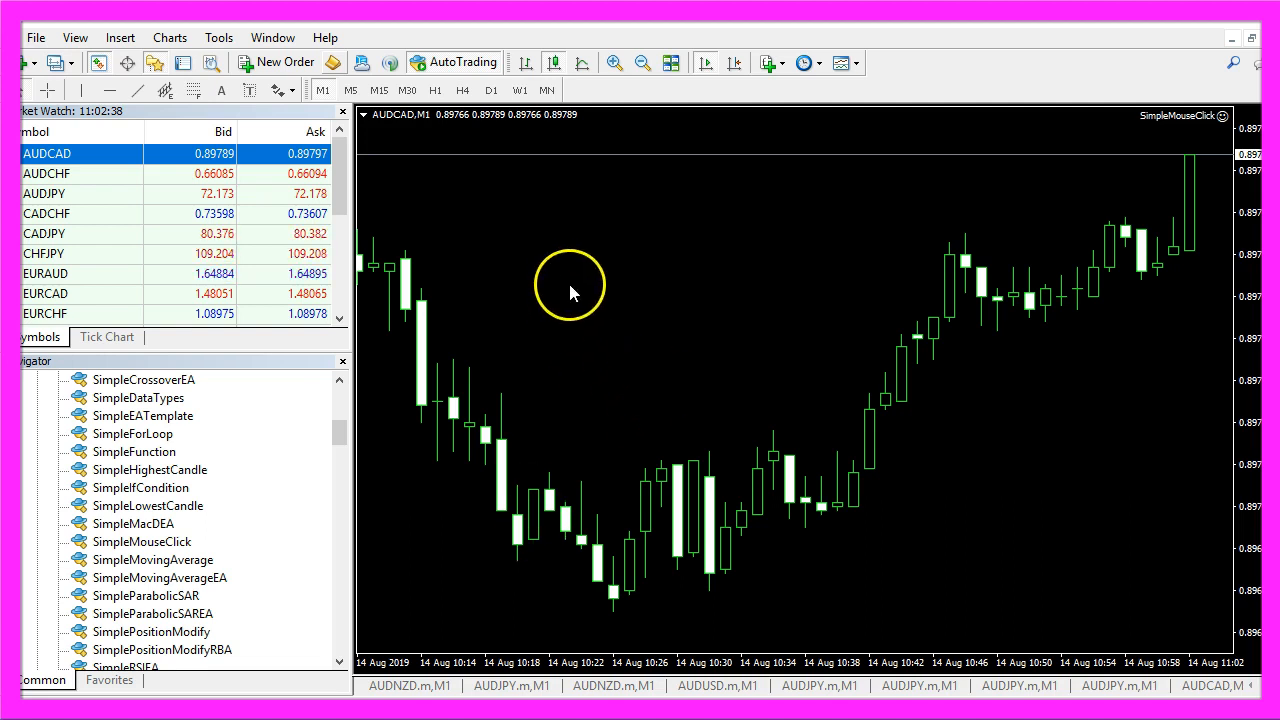
left_click(570, 285)
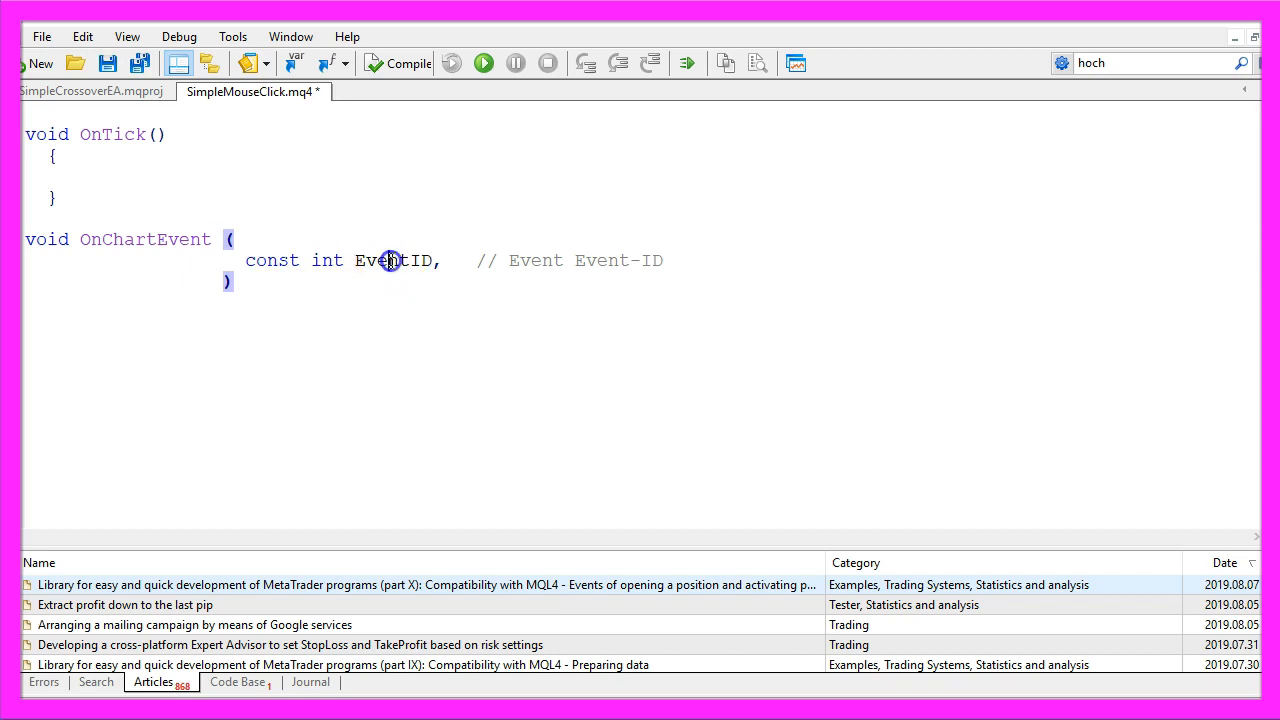
Add commented const long& lparam and const double& dparam parameters after const int EventID.
double_click(272, 260)
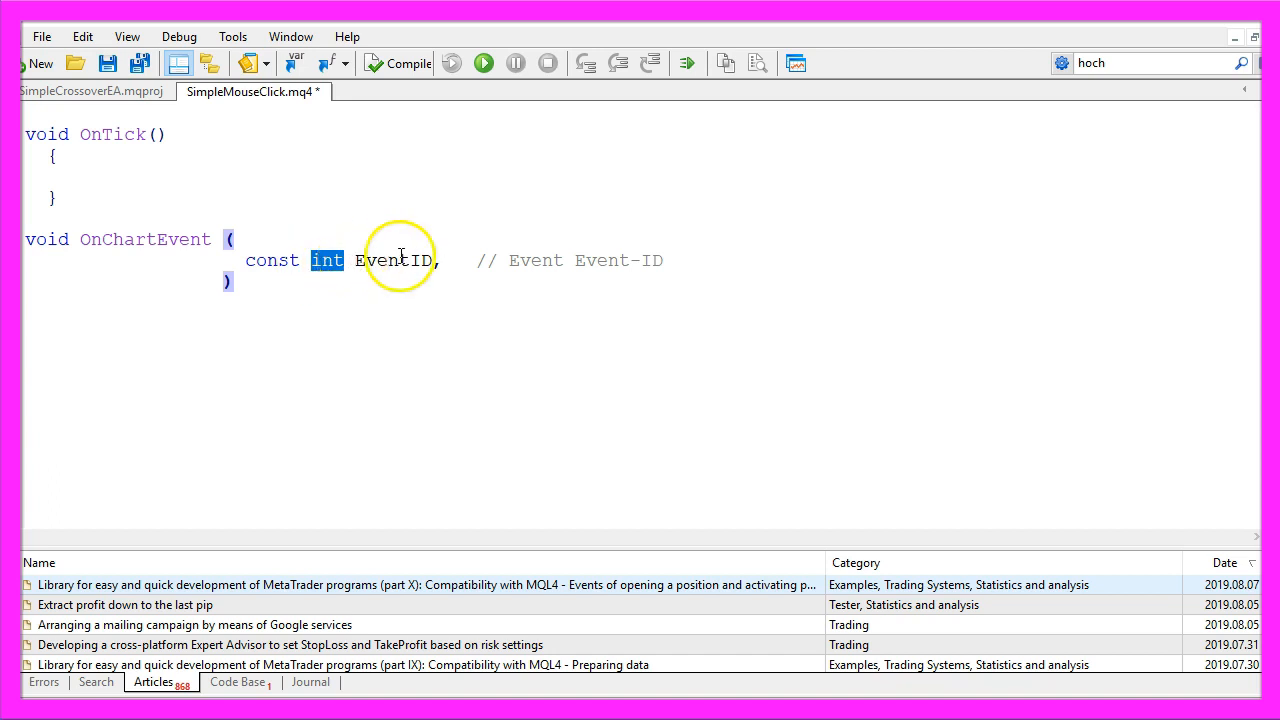
double_click(393, 260)
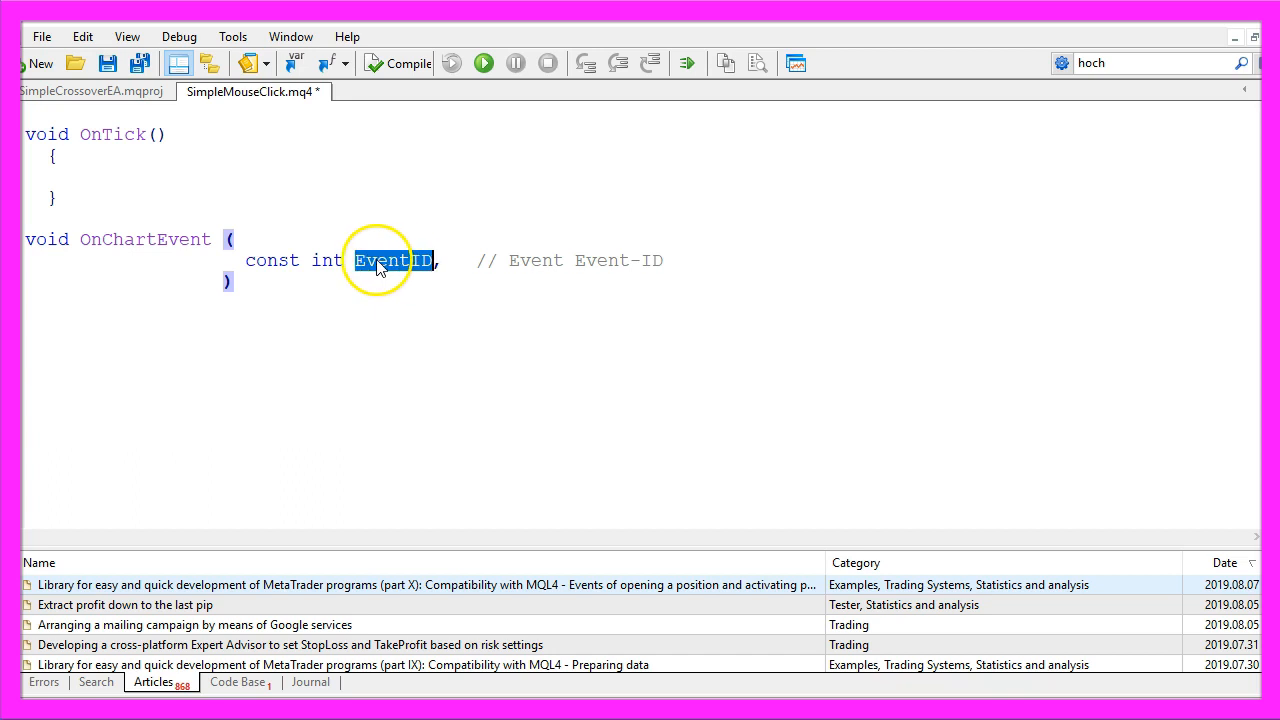
type("const long& lparam,    // long event parameter")
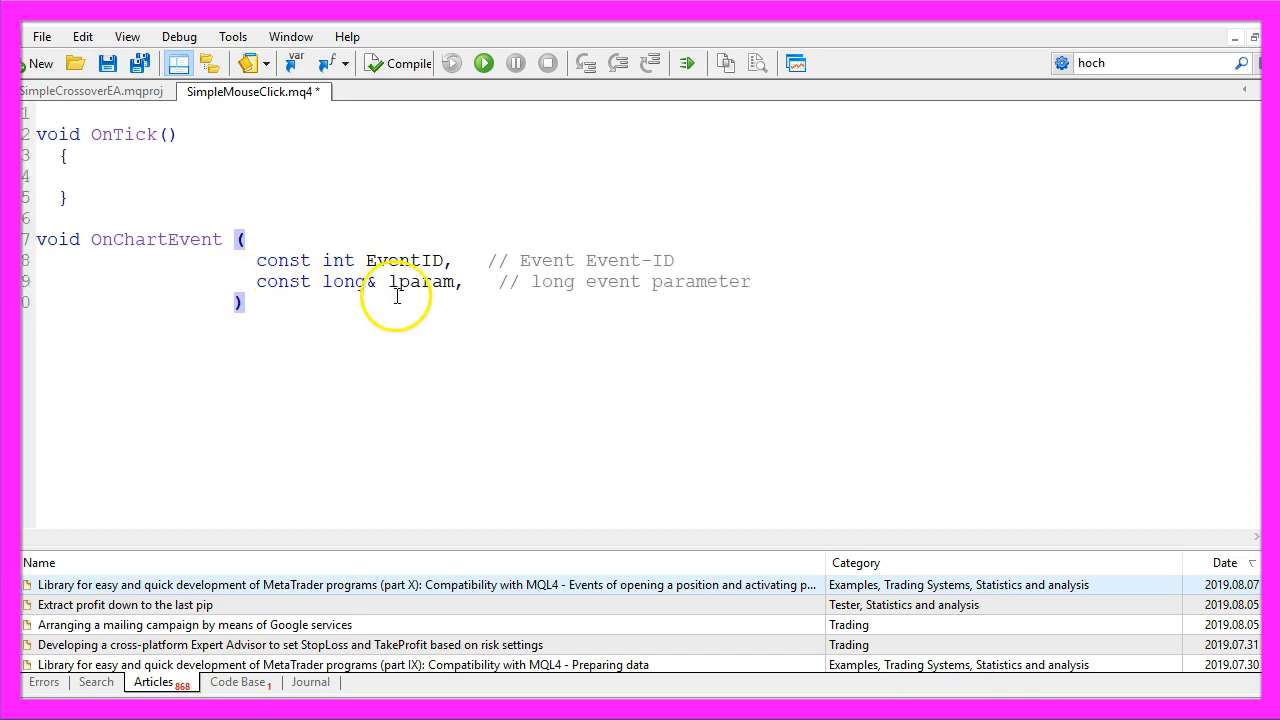
double_click(345, 281)
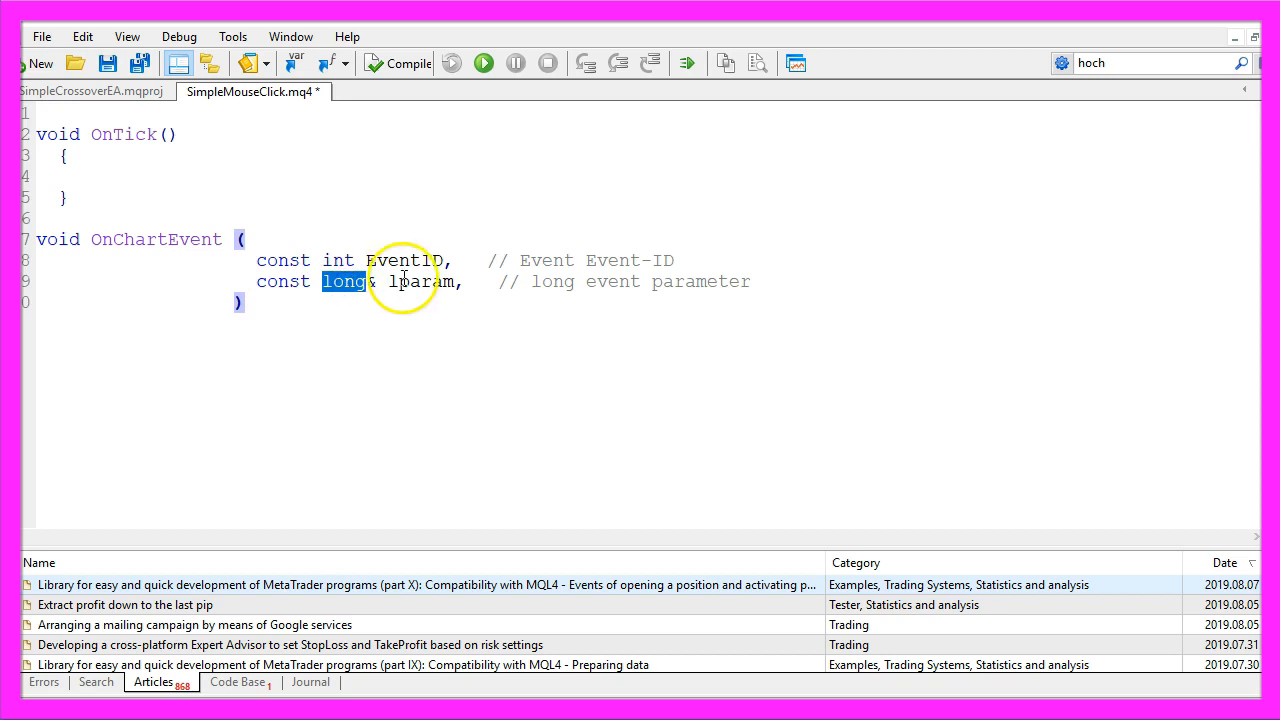
double_click(420, 281)
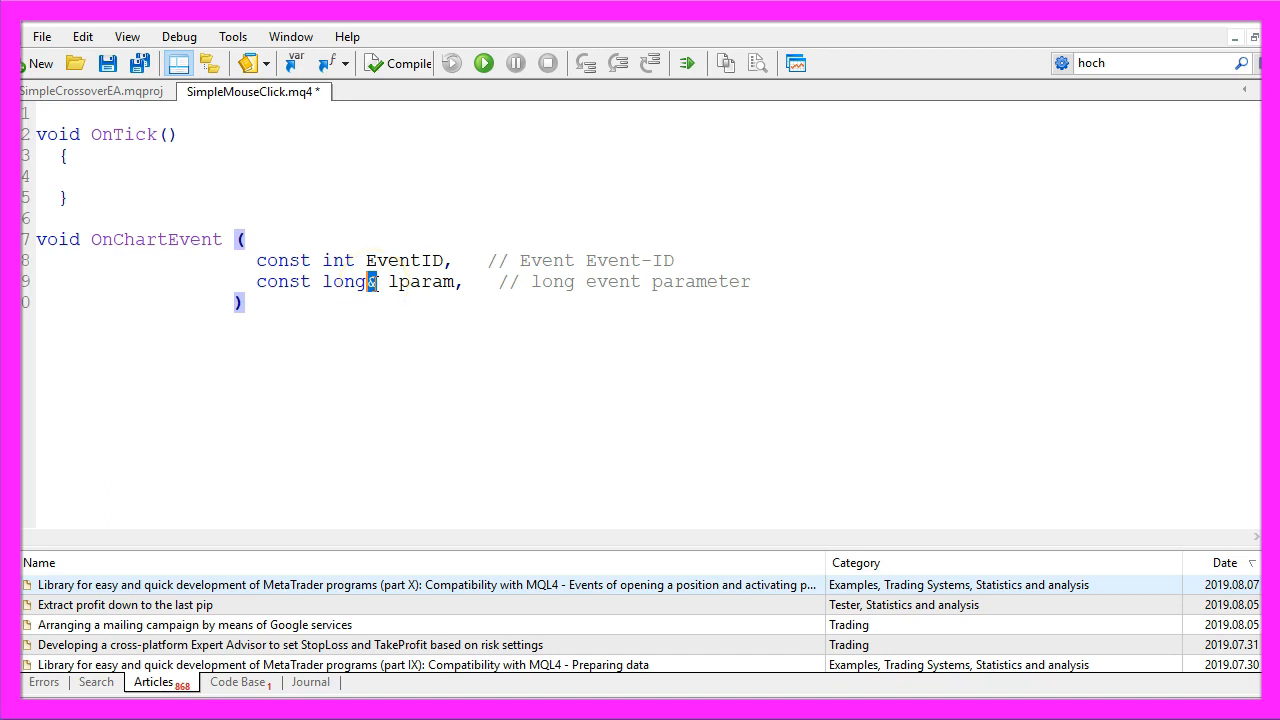
type("const double& dparam, // double event  parameter")
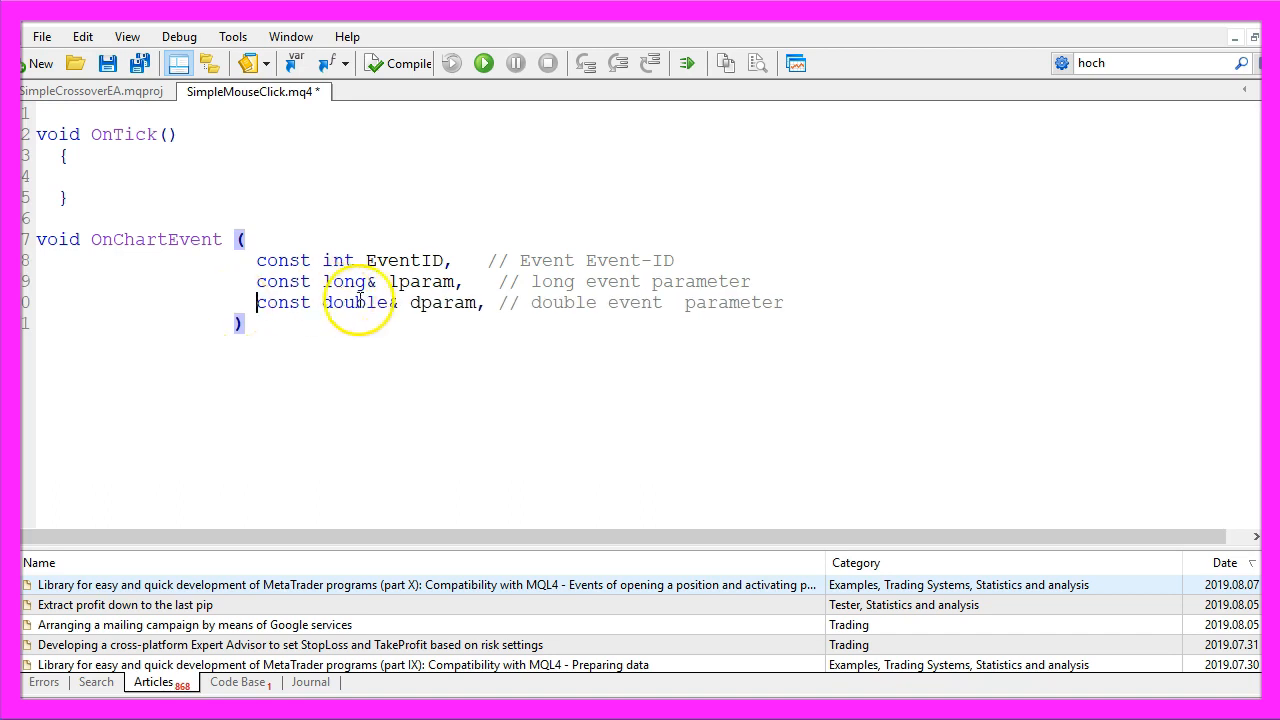
double_click(443, 302)
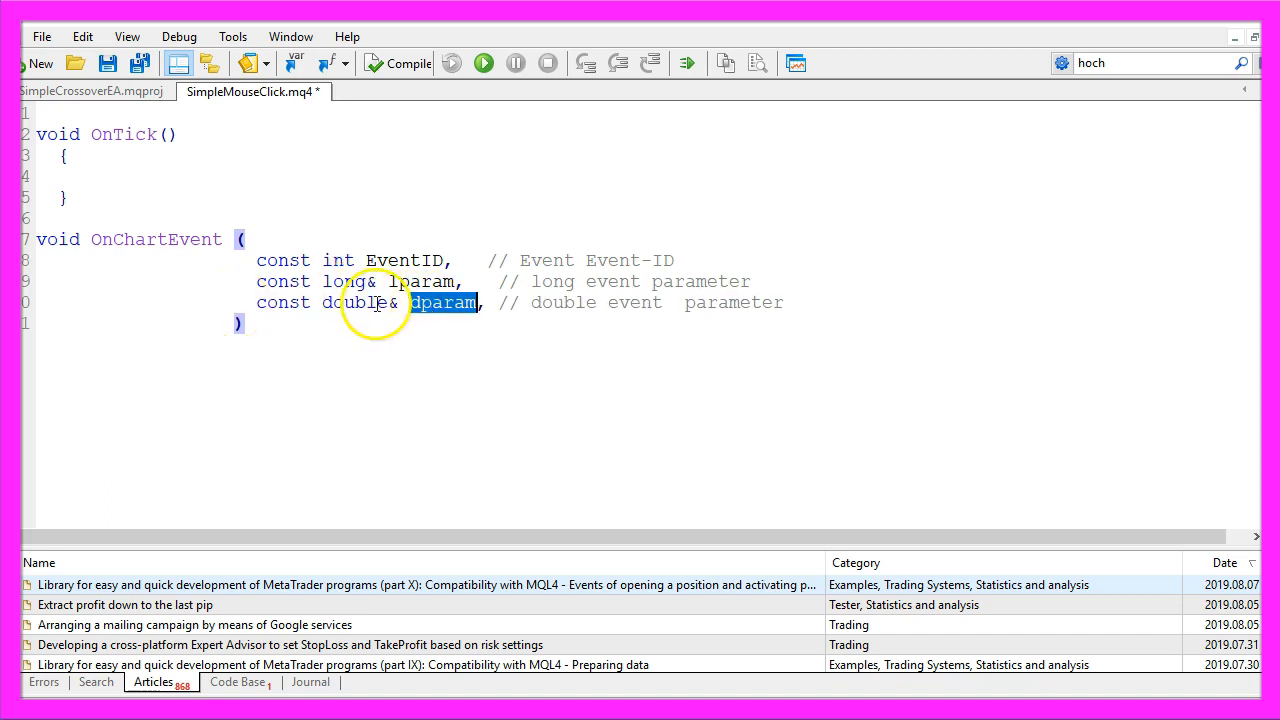
double_click(354, 302)
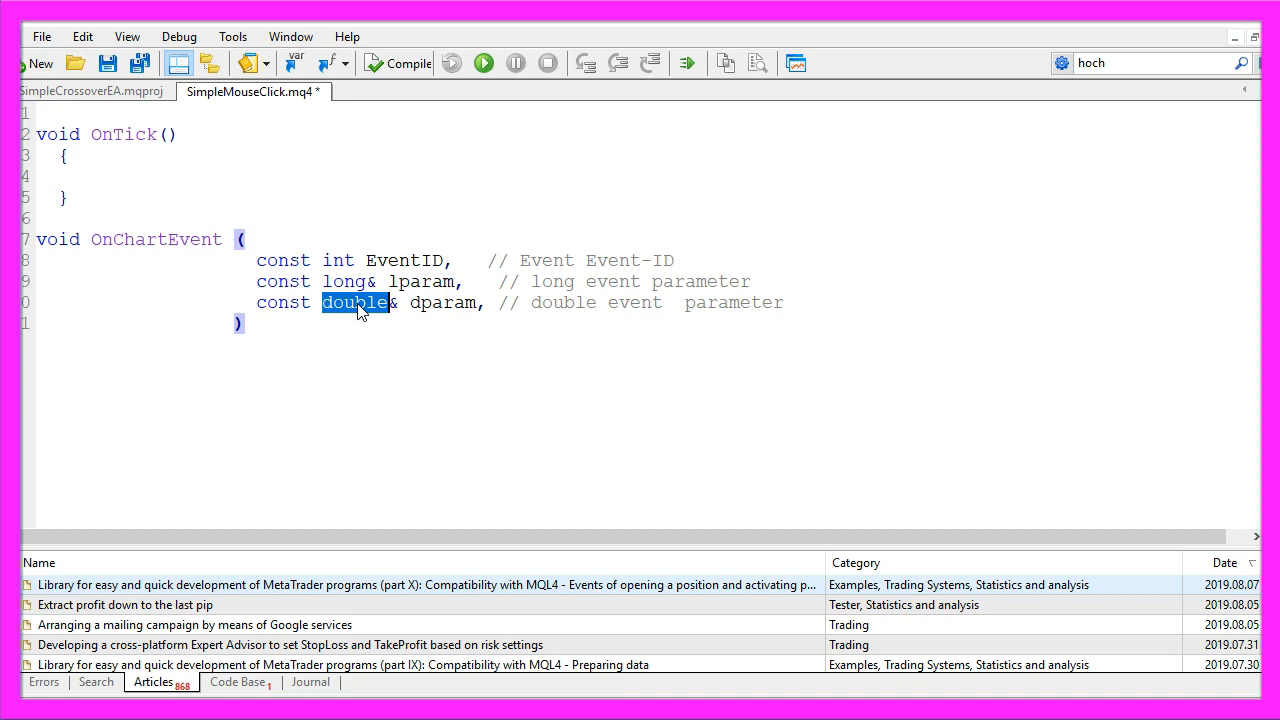
Add the fourth parameter const string& sparam with its 'string parameter' comment.
type("const string& sparam   // string  parameter")
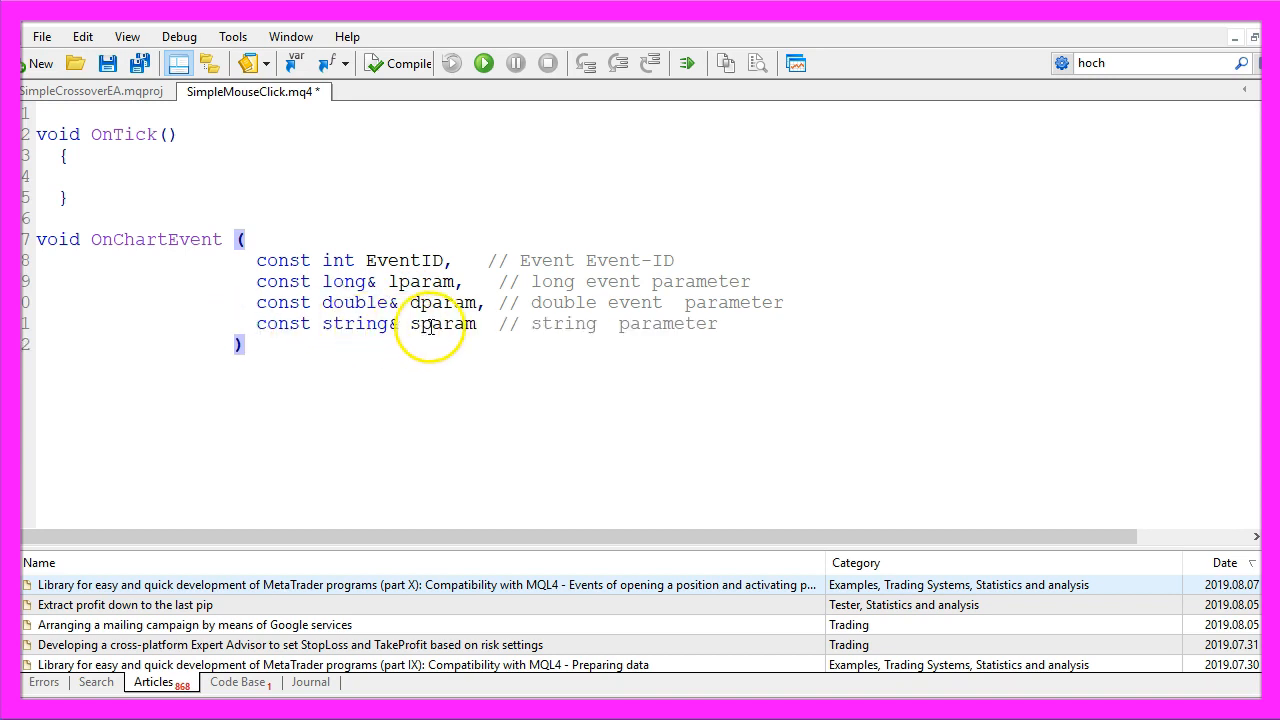
double_click(443, 323)
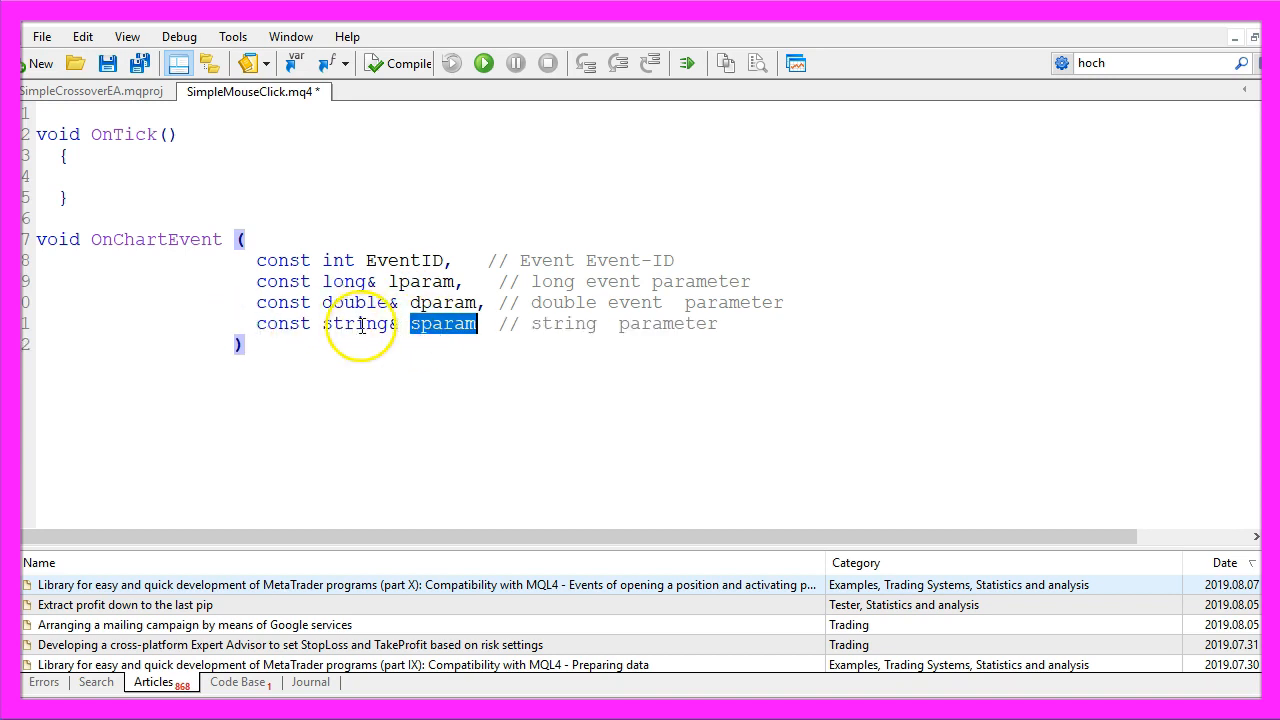
double_click(355, 323)
type("{")
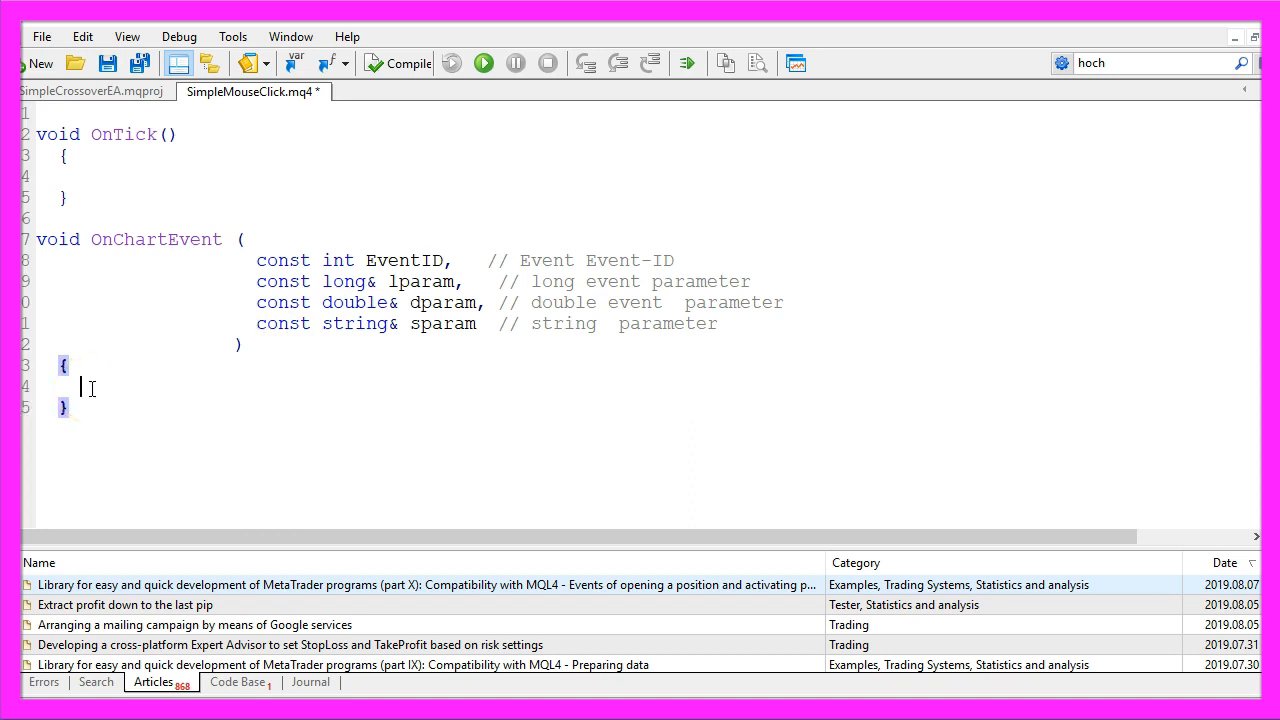
Add if (id==CHARTEVENT_CLICK) with a MessageBox showing lparam X and dparam Y, titled 'Message'.
type("if")
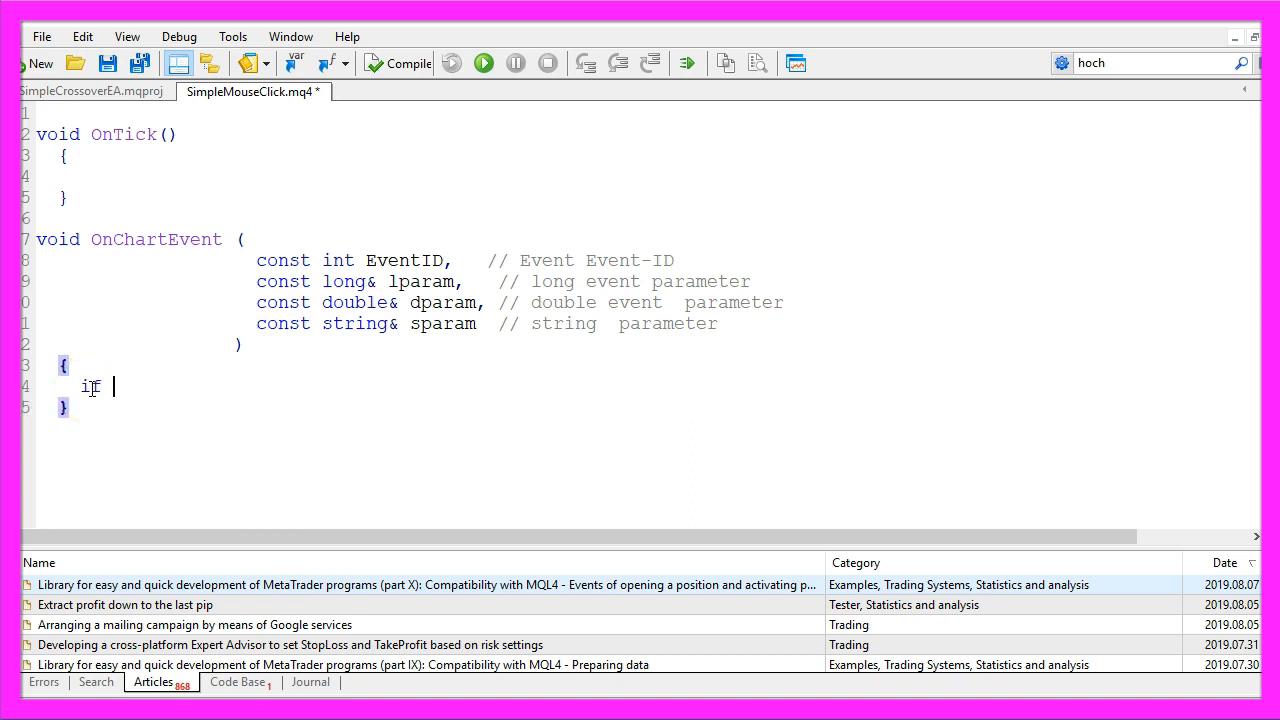
type("(id")
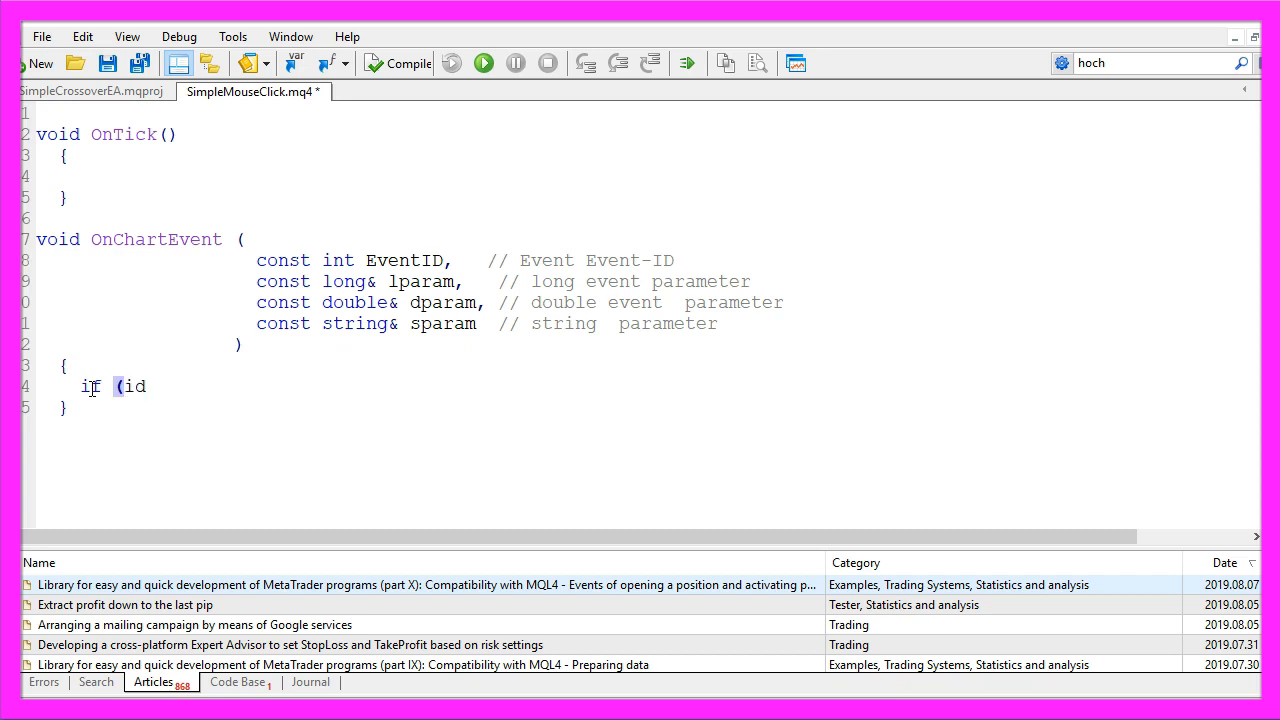
type("==CHARTEVENT_CLICK")
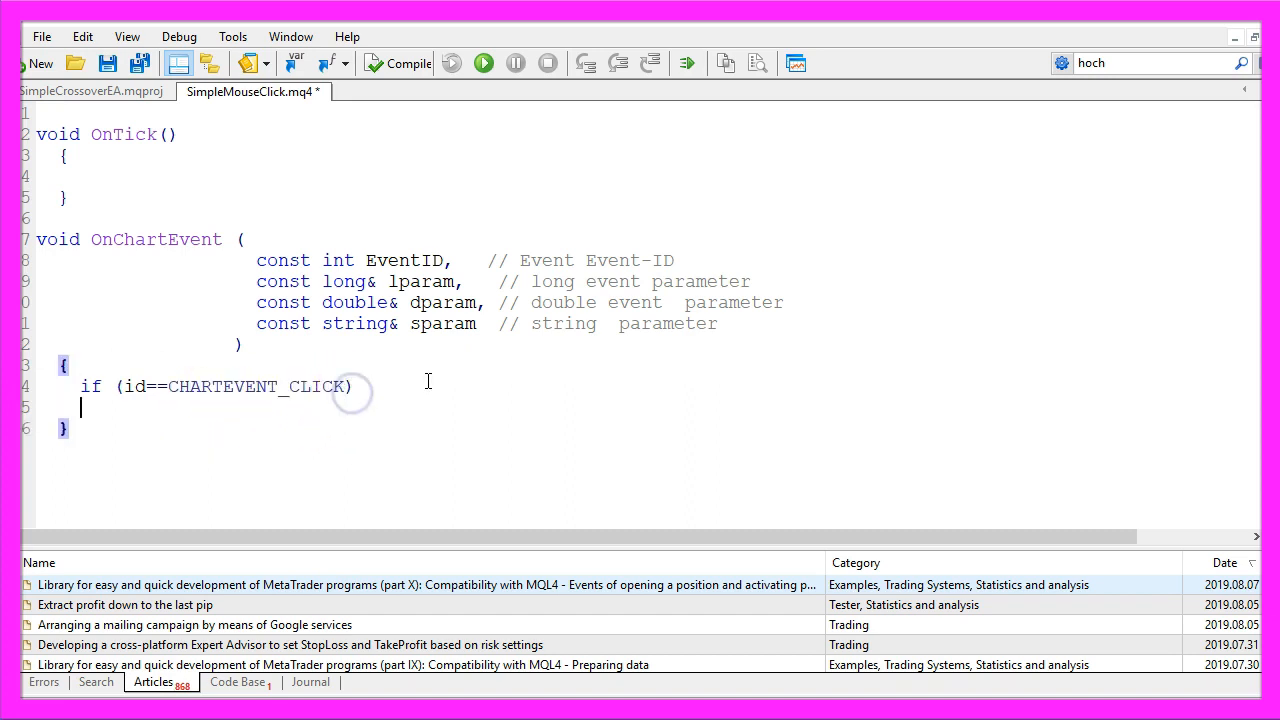
type("MessageBox (\"Chart was clicked \"+\" X-Value: \"+lparam+\" Y-Value: \"+dparam,\"Message\", MB_OK);")
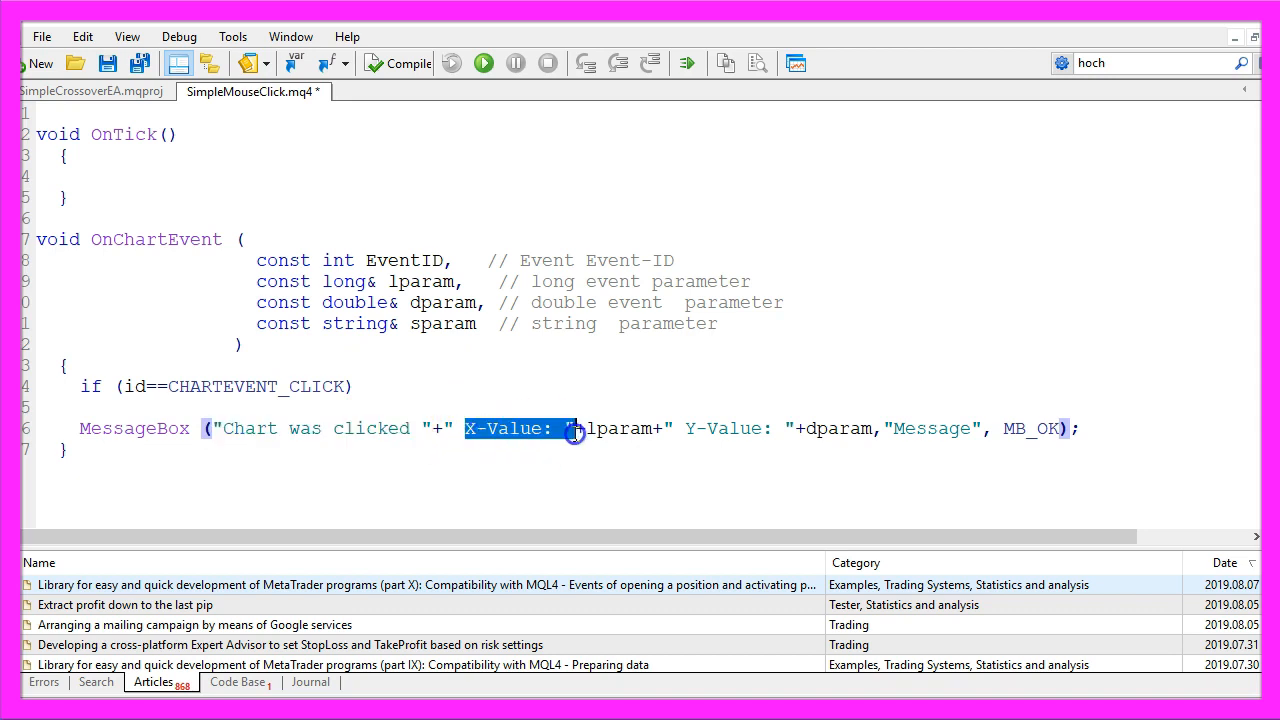
double_click(620, 428)
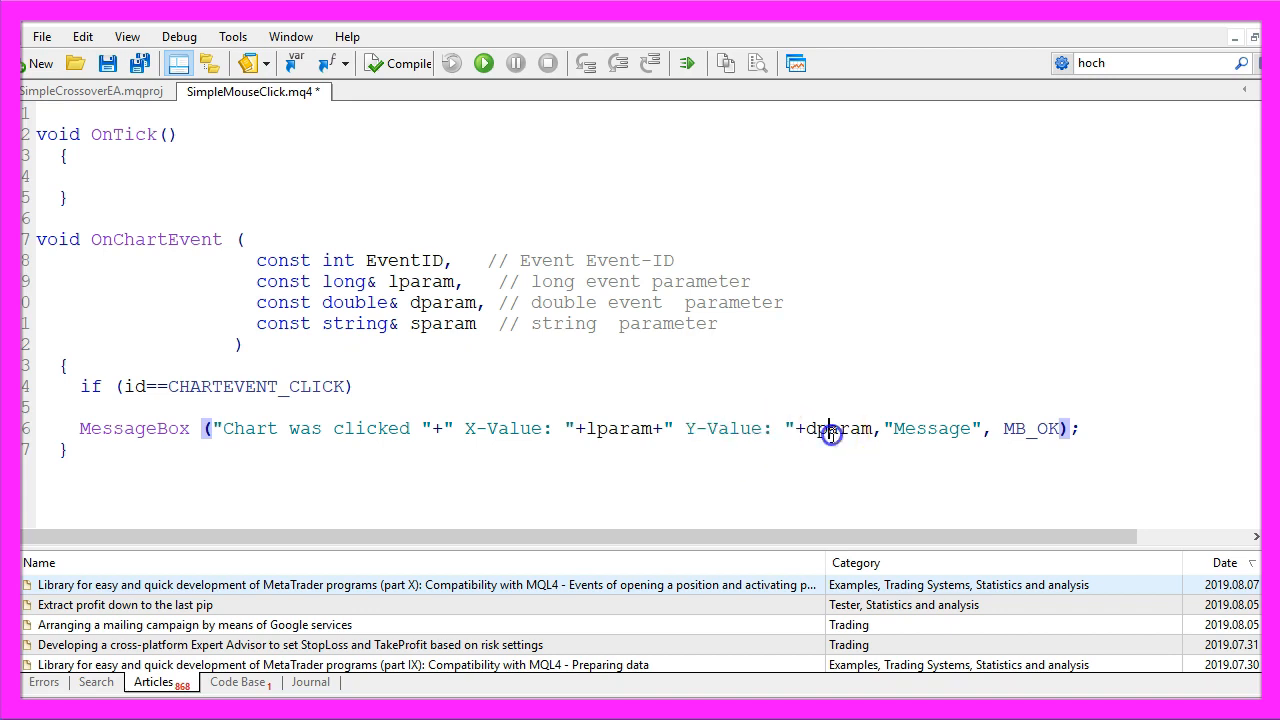
double_click(838, 428)
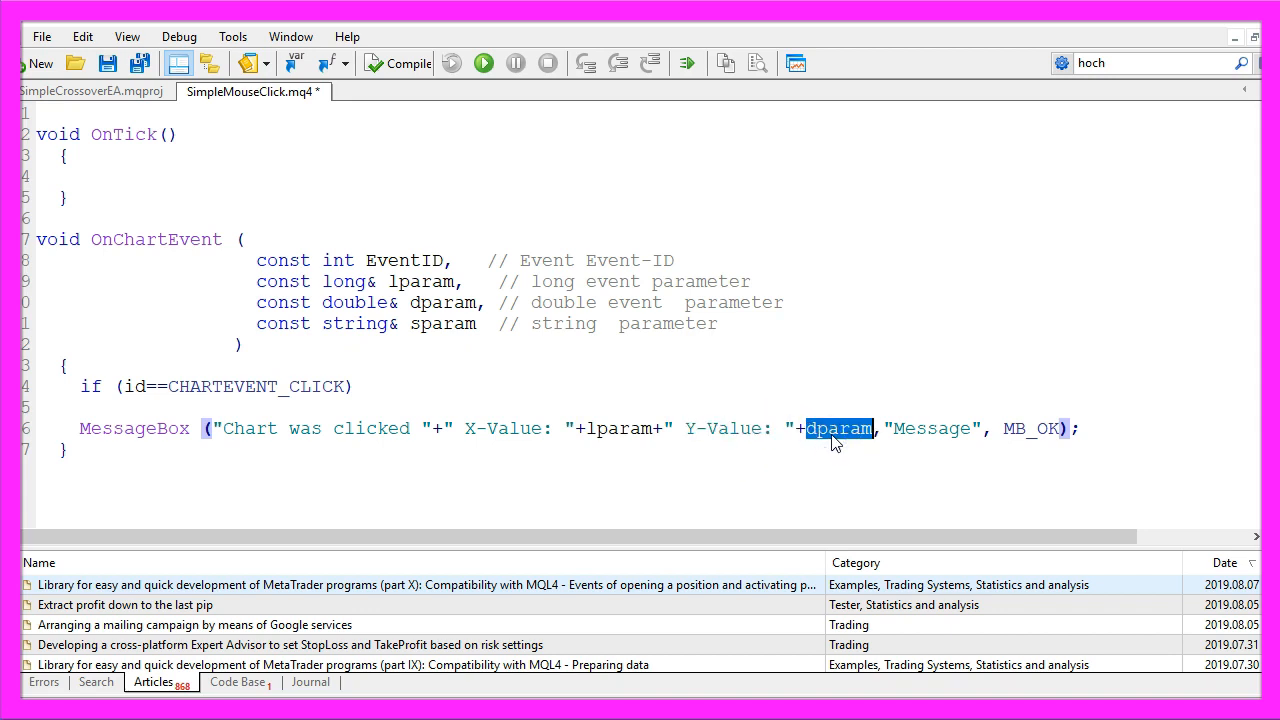
double_click(935, 428)
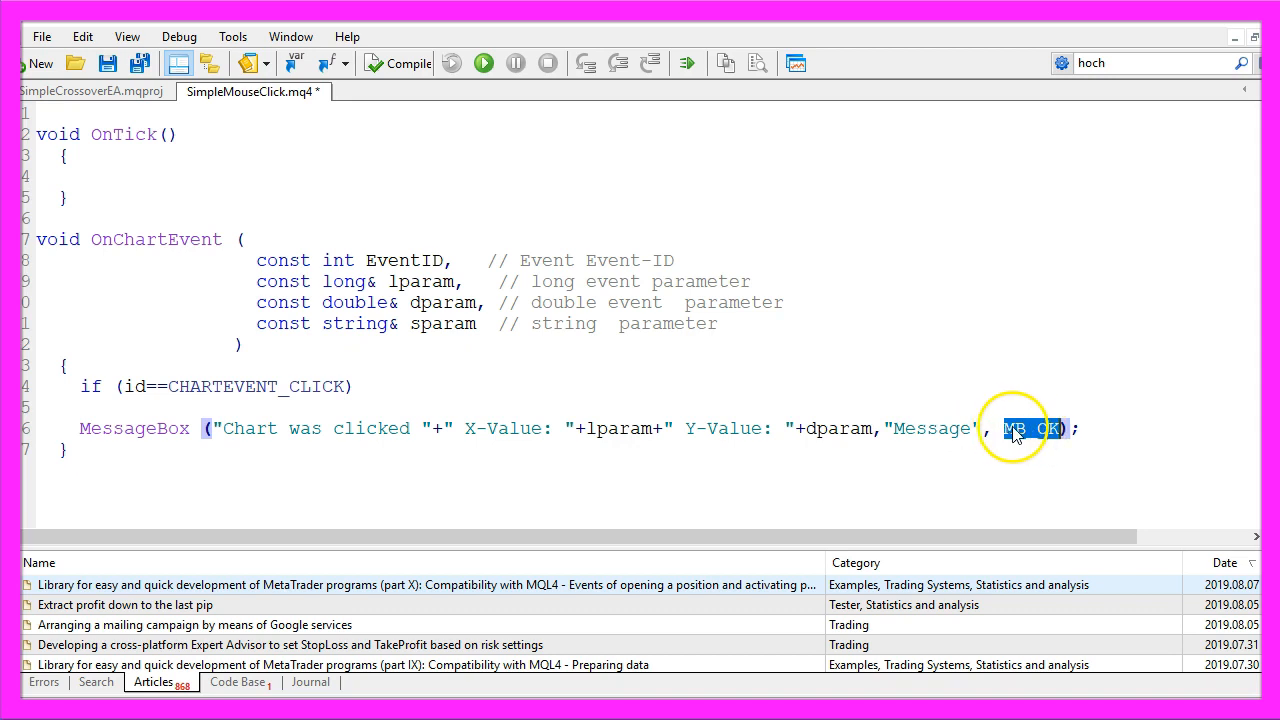
mouse_move(1050, 428)
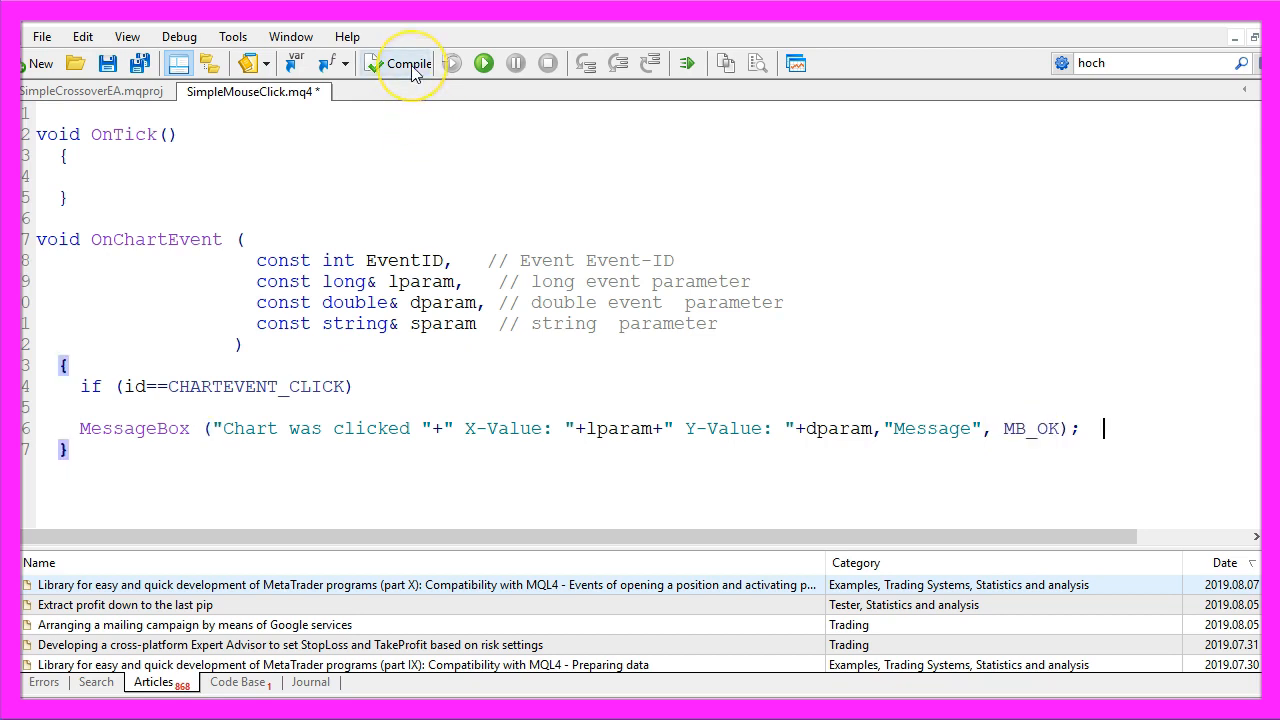
mouse_move(408, 63)
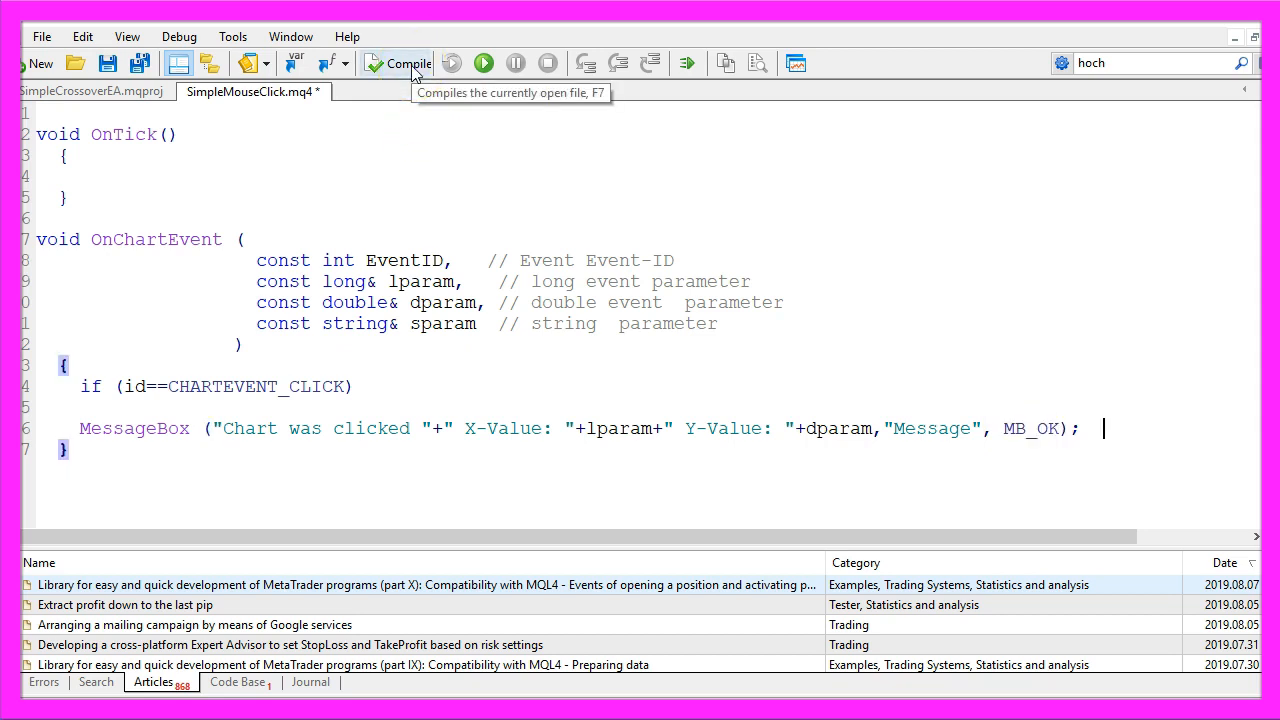
Compile, replace the undeclared id with EventID, and recompile to 0 errors.
left_click(398, 62)
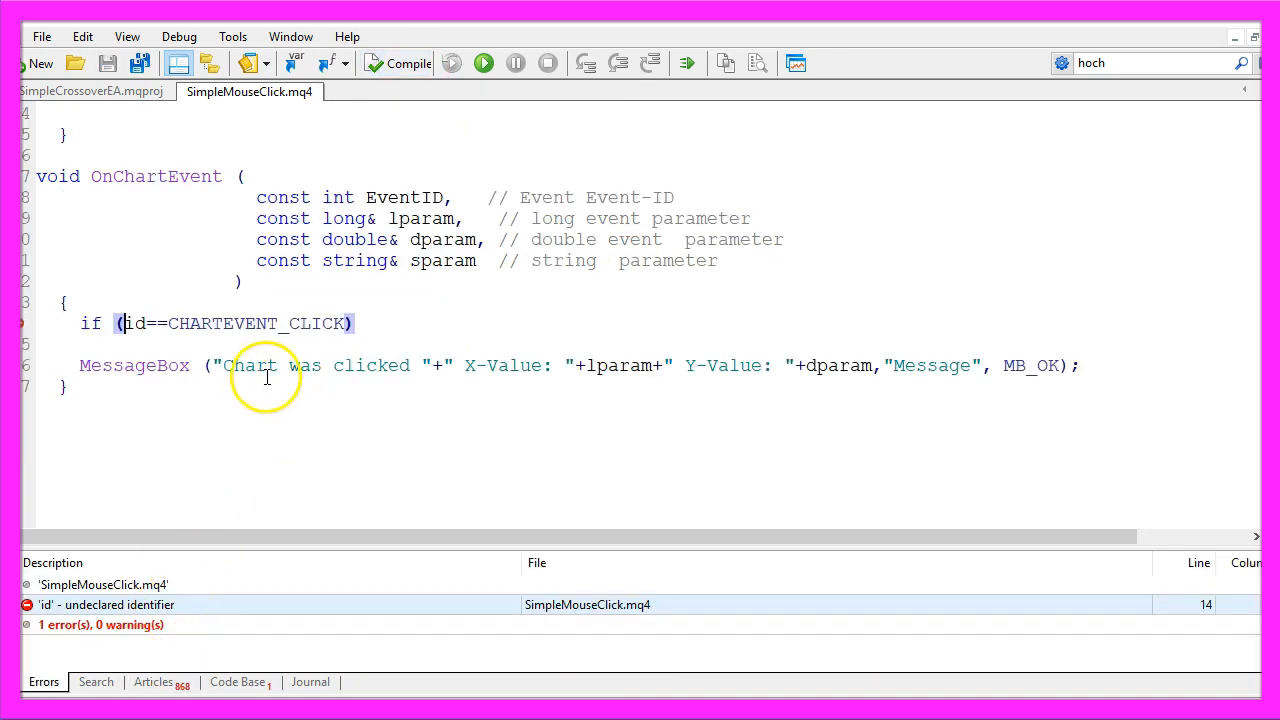
mouse_move(322, 340)
type("EventID")
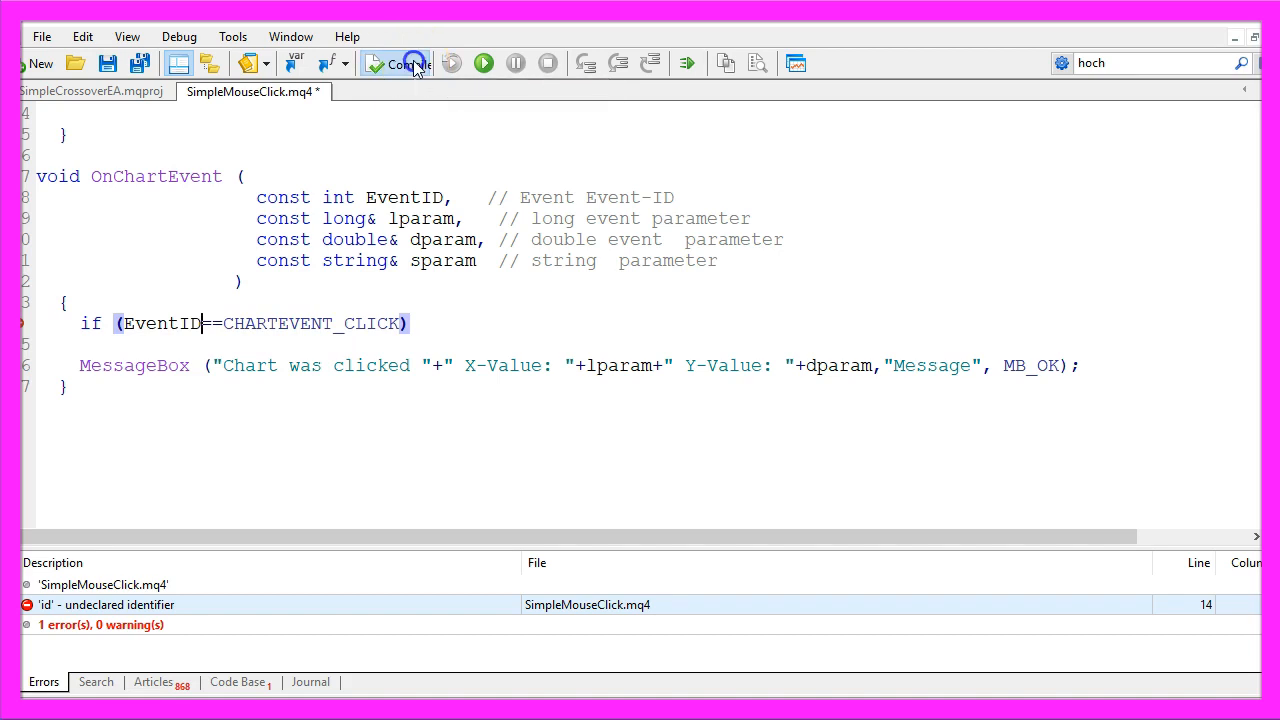
left_click(400, 63)
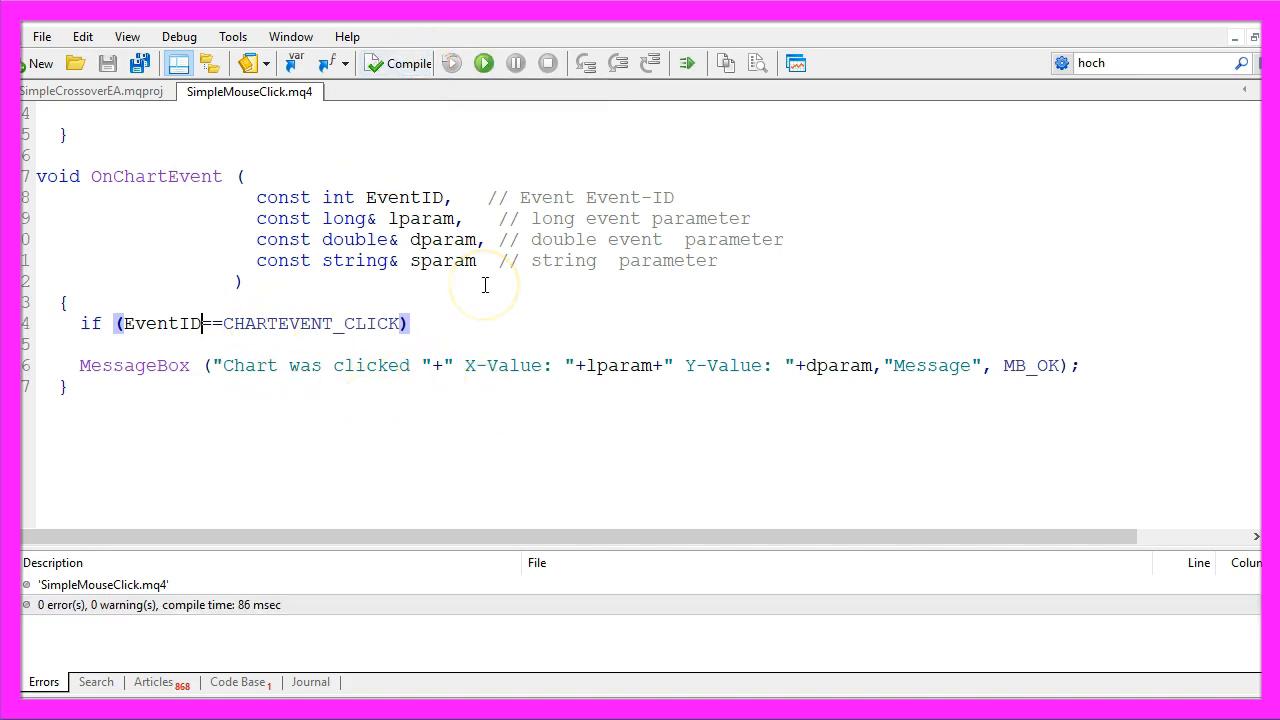
mouse_move(793, 141)
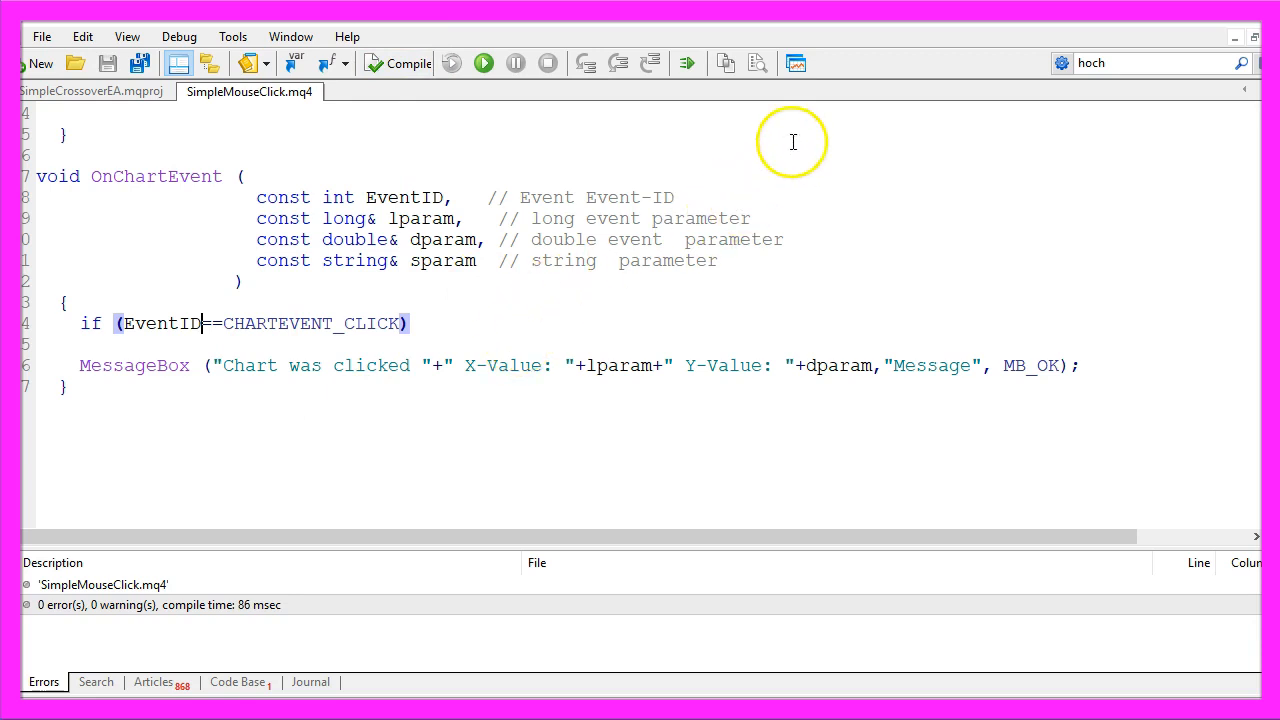
mouse_move(795, 63)
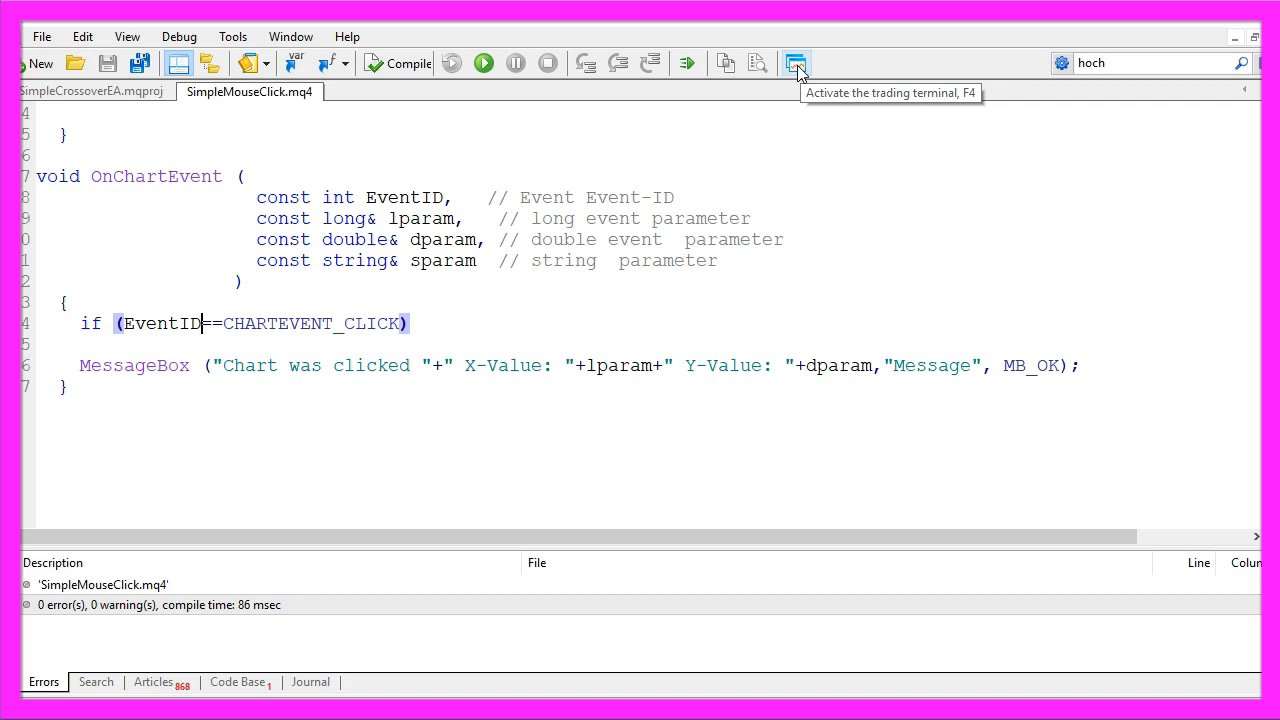
Bring up the MetaTrader 4 terminal showing the AUDCAD chart.
left_click(795, 63)
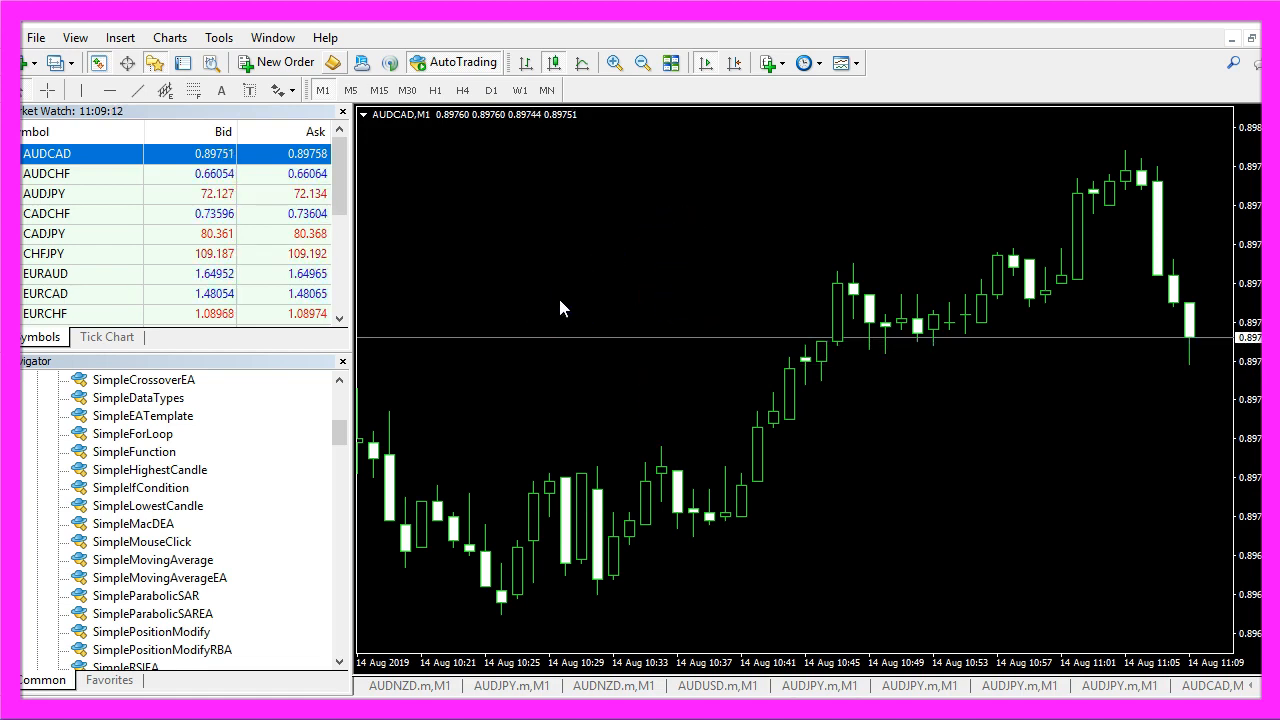
Attach the recompiled SimpleMouseClick from Navigator to the AUDCAD chart, confirming with OK.
left_click(141, 541)
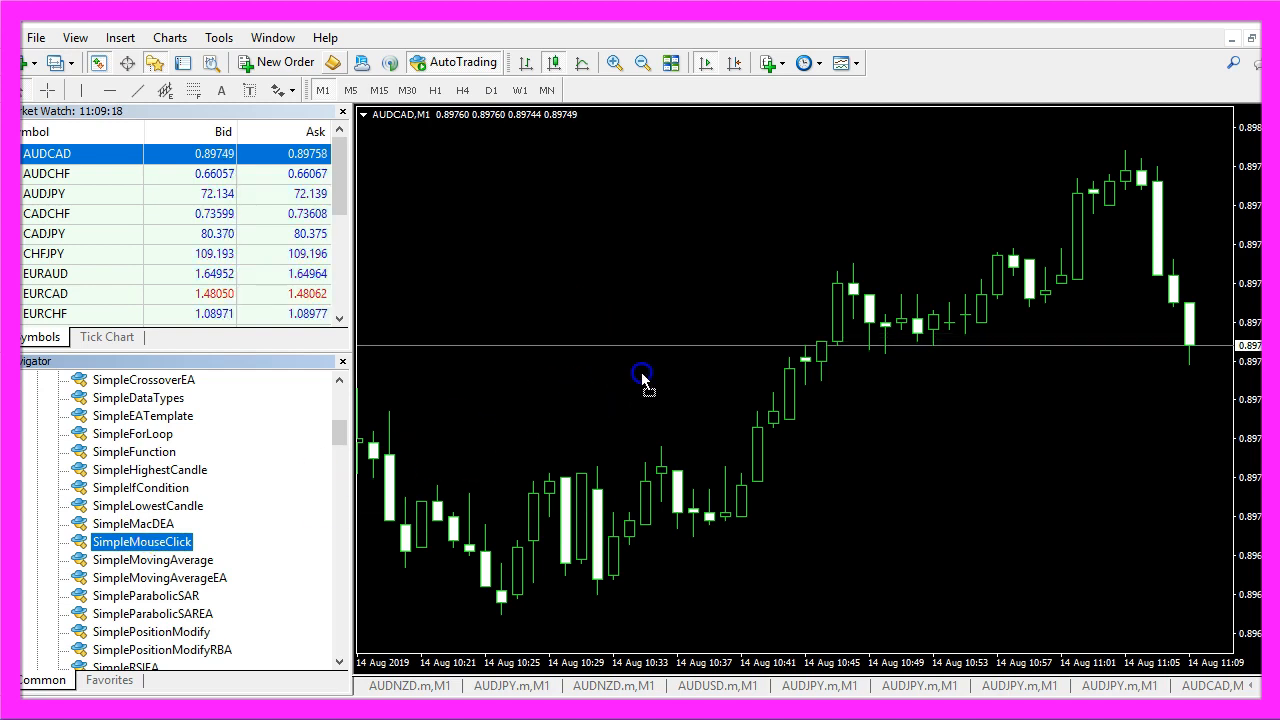
double_click(141, 541)
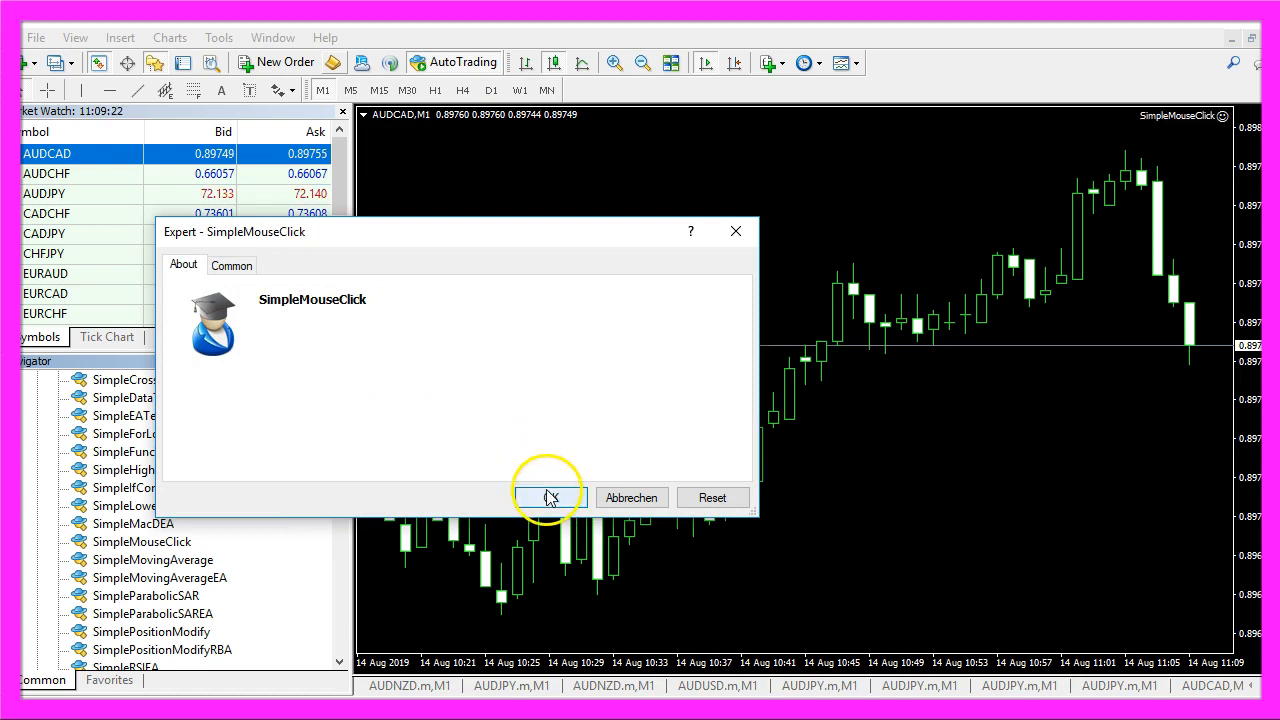
left_click(547, 497)
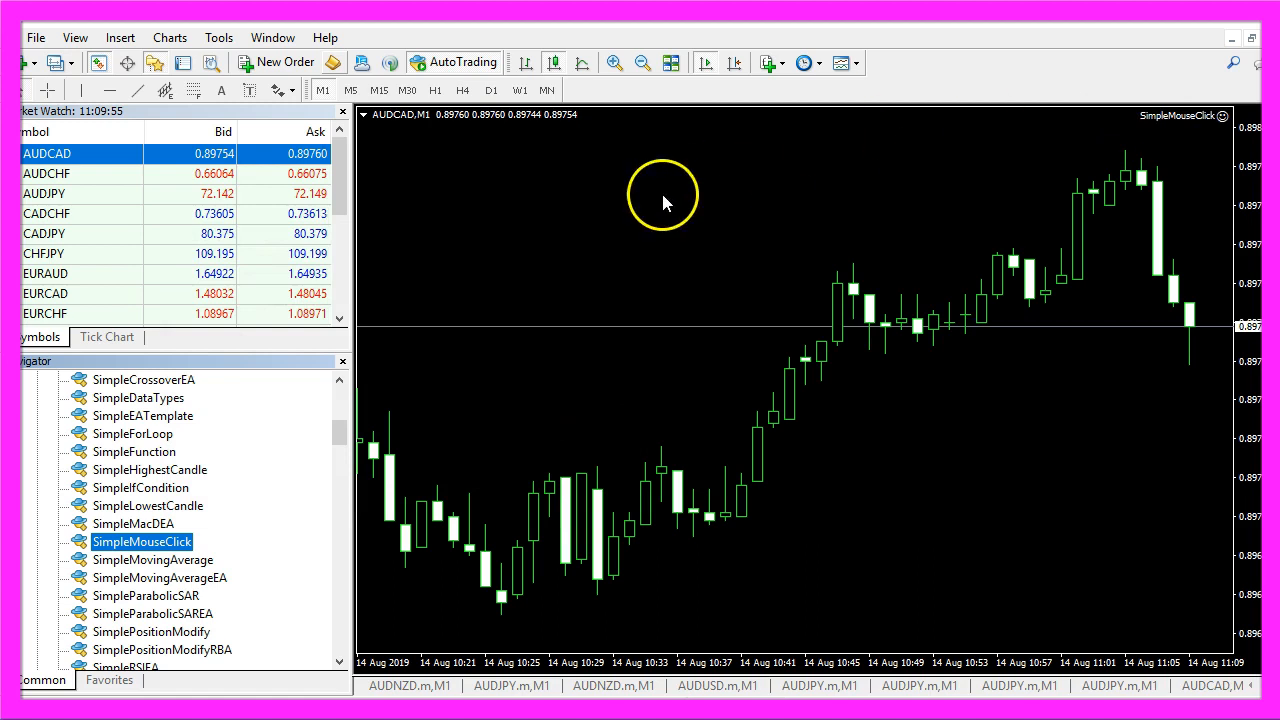
left_click(662, 196)
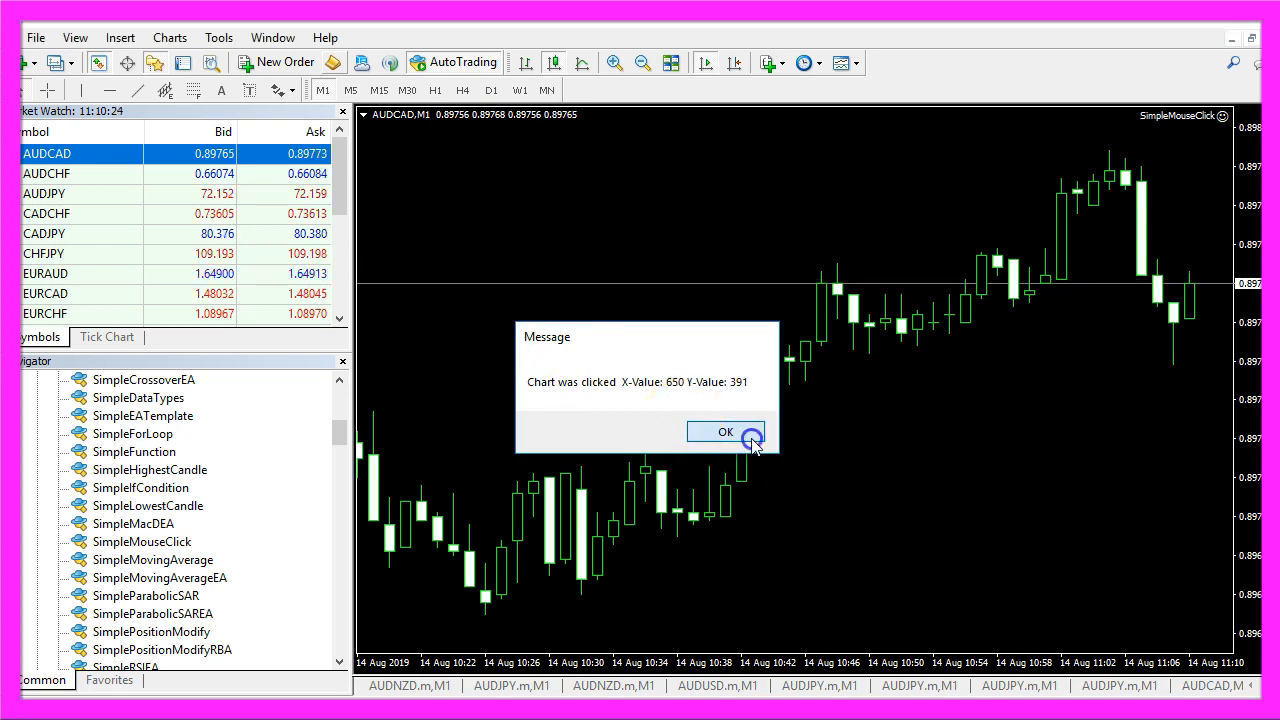
left_click(725, 431)
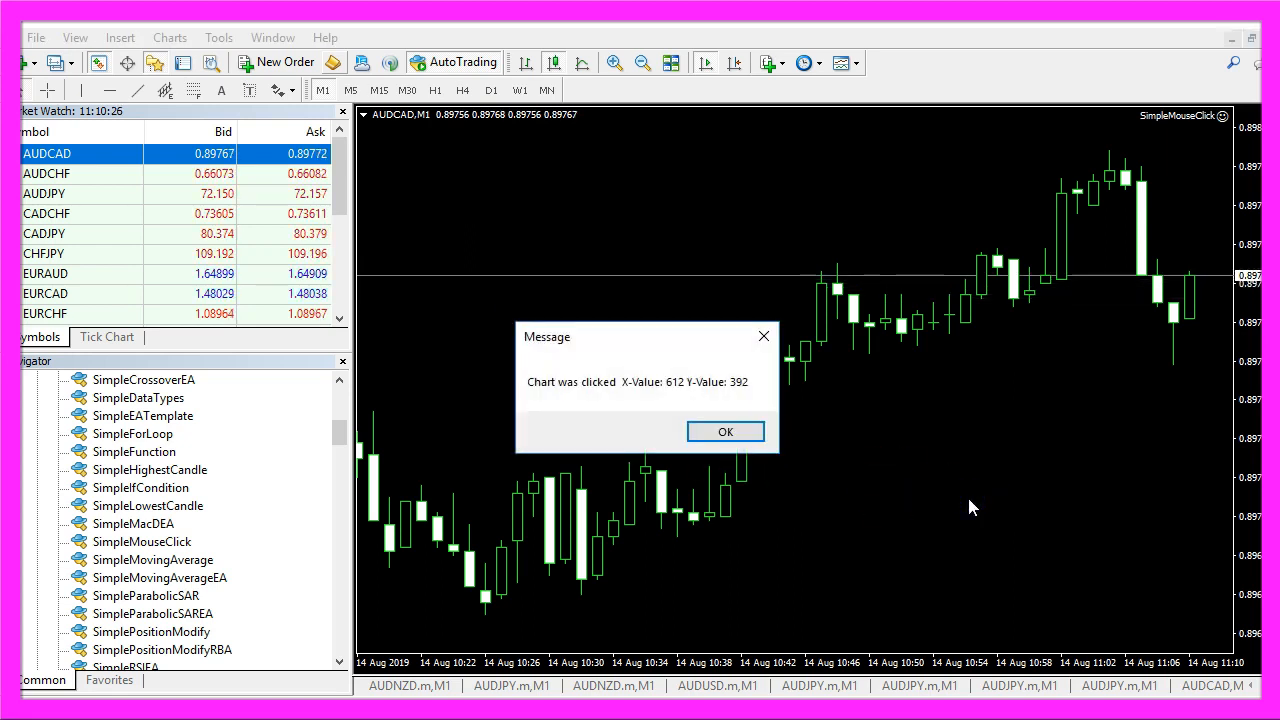
left_click(725, 431)
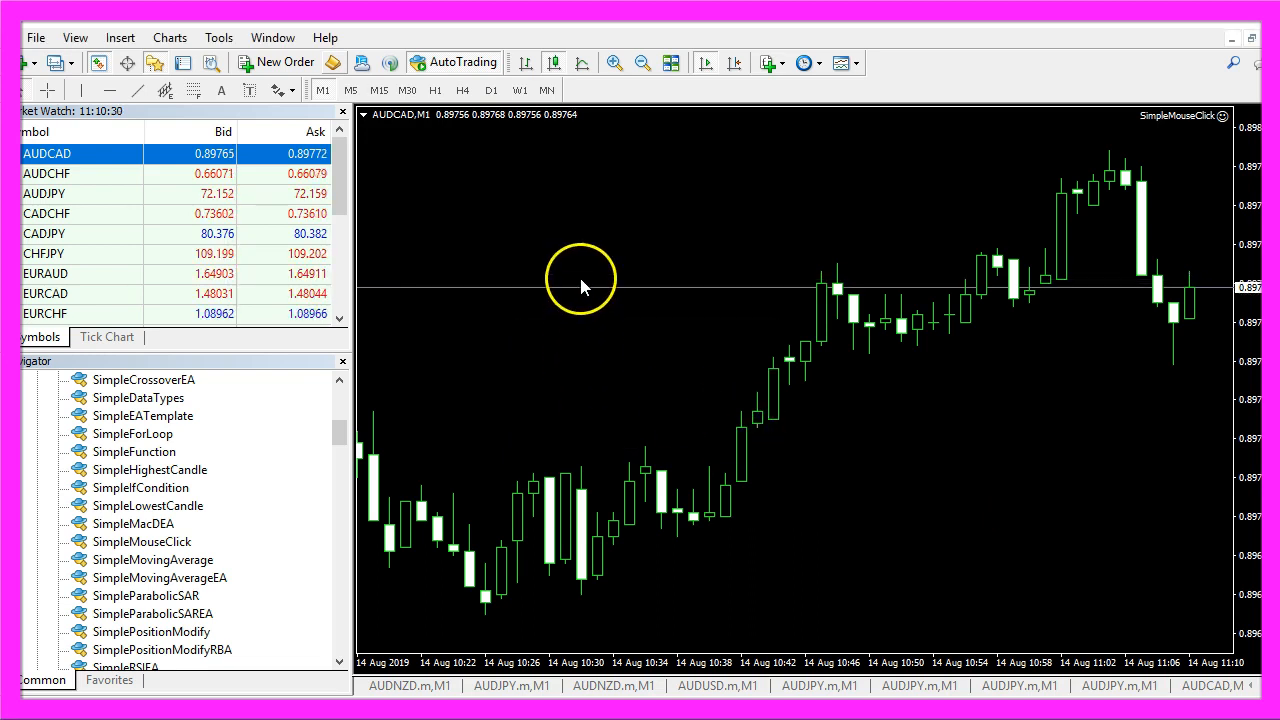
left_click(580, 283)
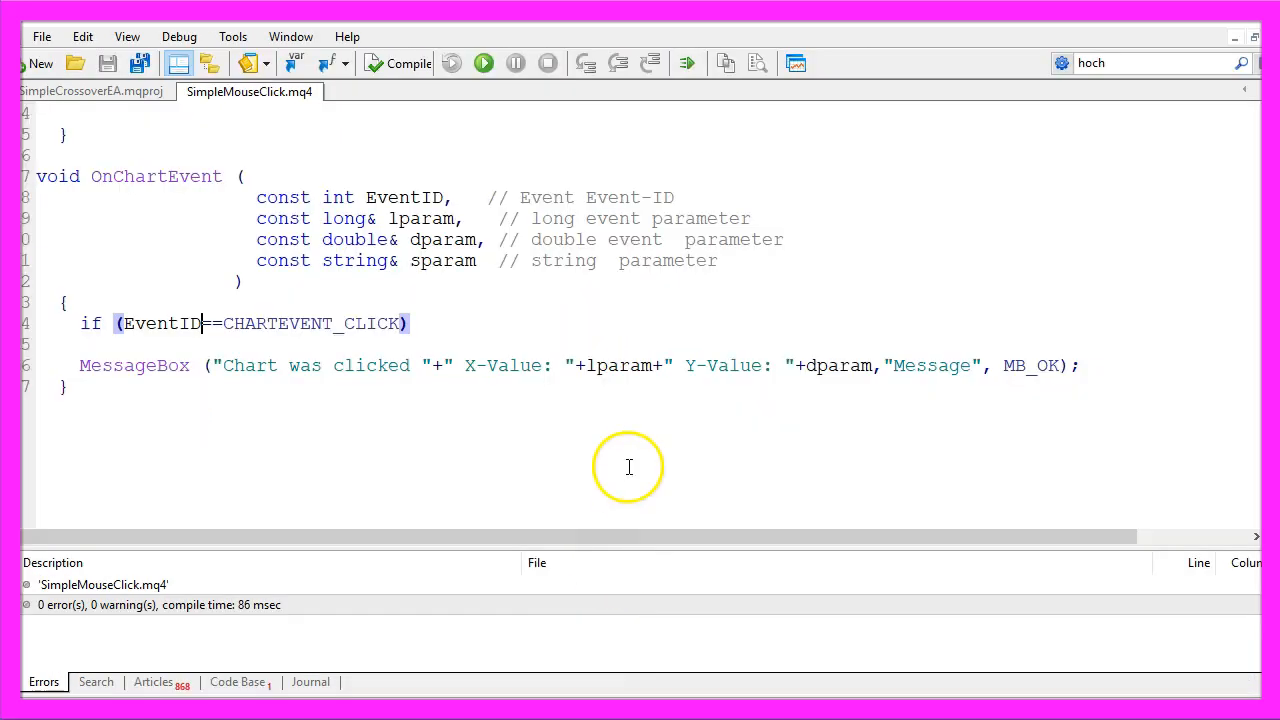
mouse_move(92, 397)
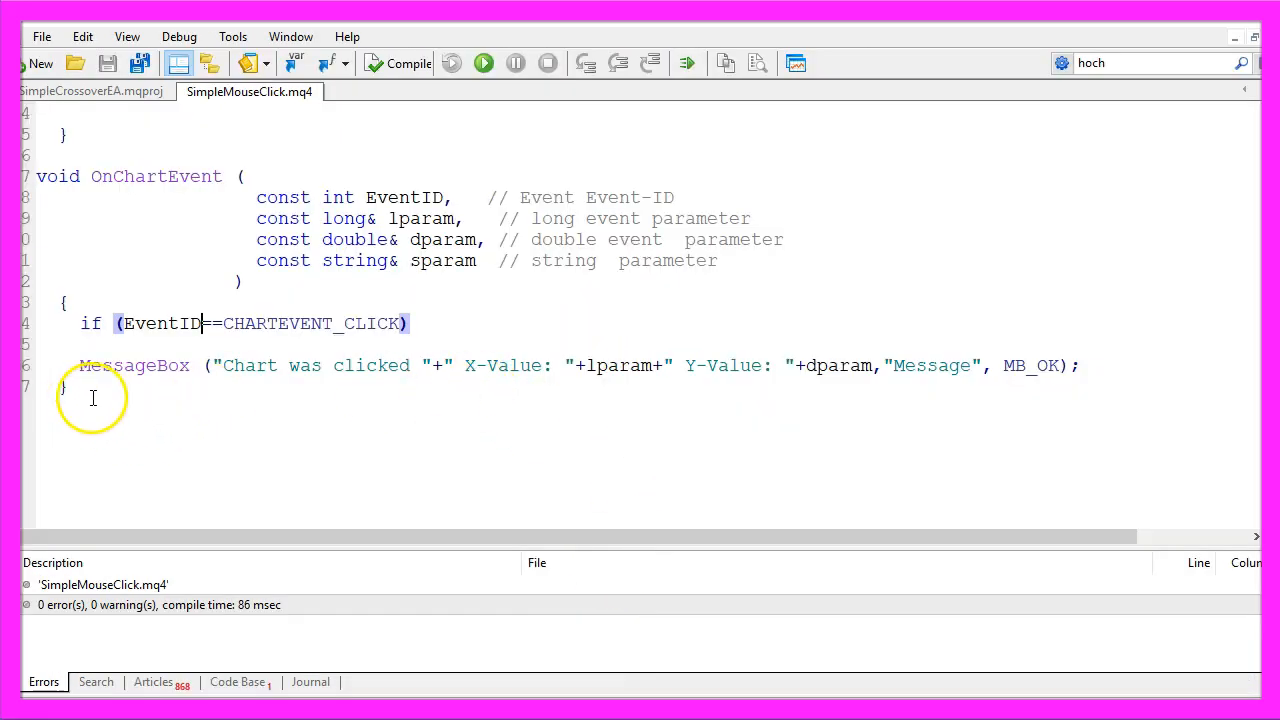